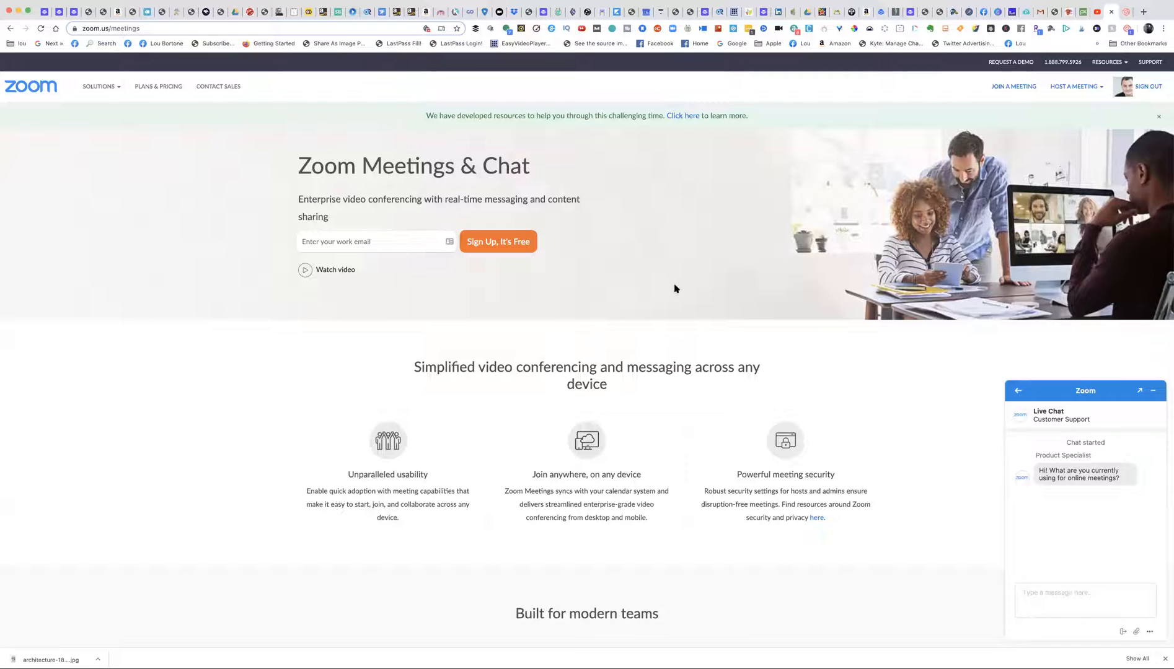
mouse_move(679, 288)
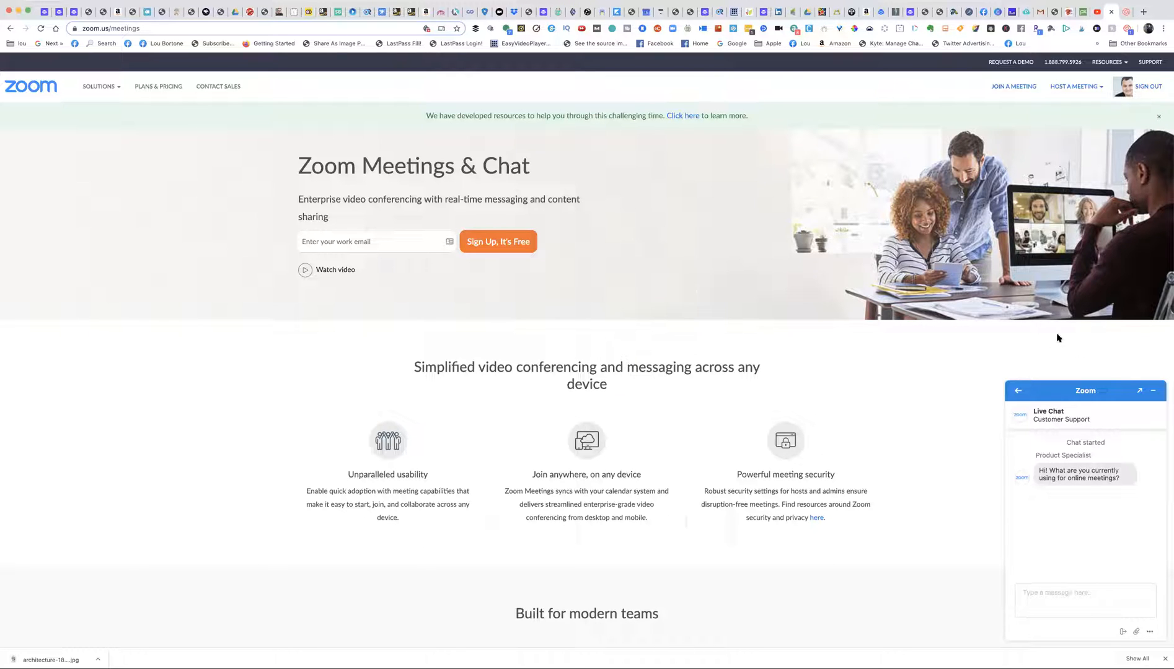
mouse_move(1035, 538)
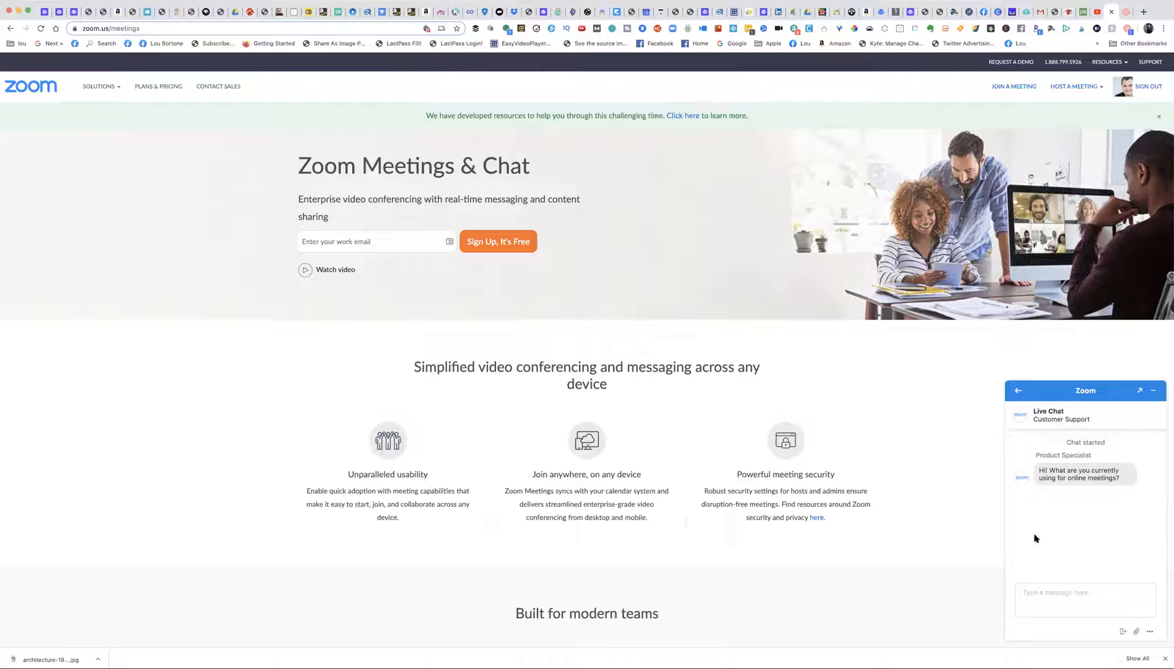
mouse_move(924, 452)
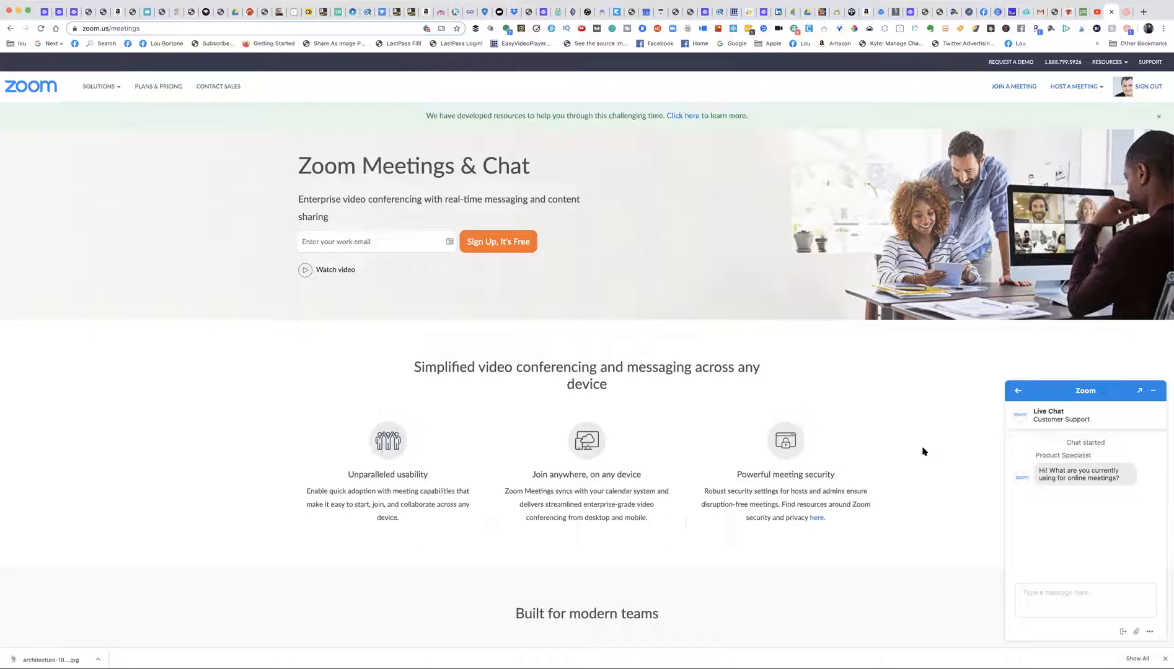
mouse_move(966, 386)
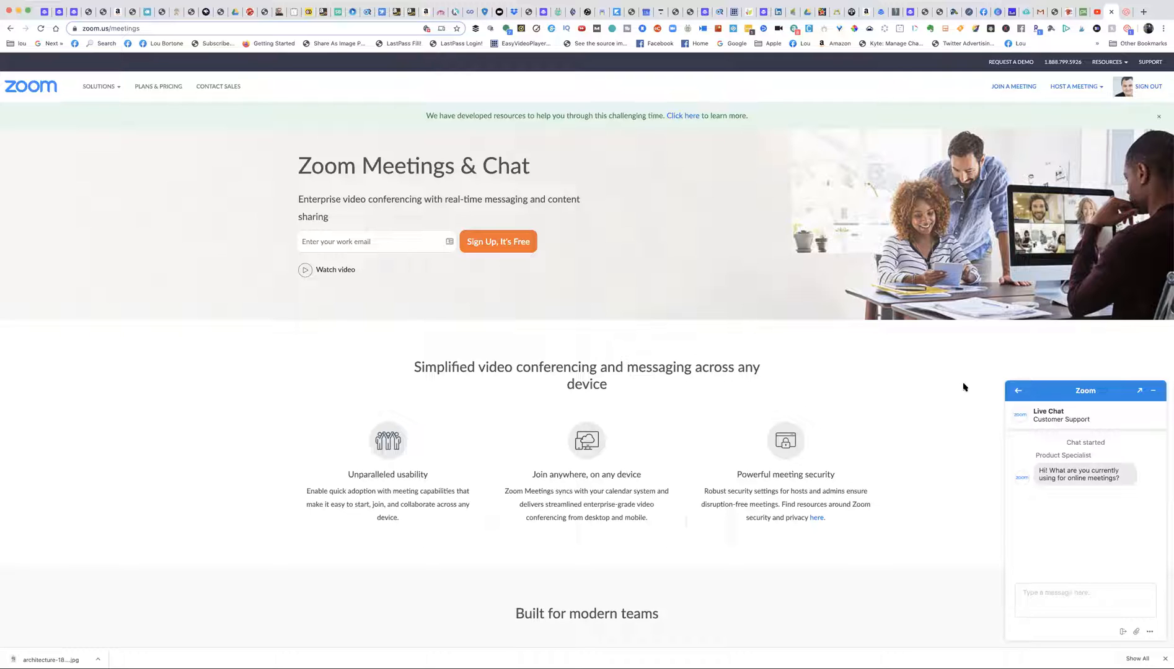
mouse_move(1055, 429)
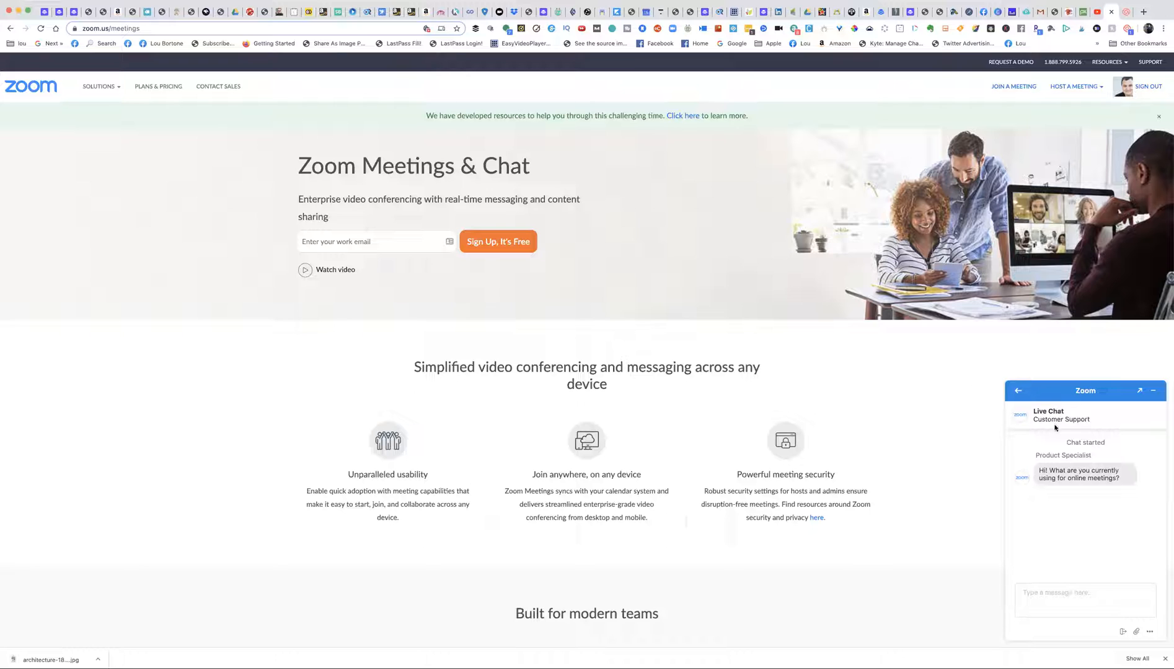
mouse_move(976, 630)
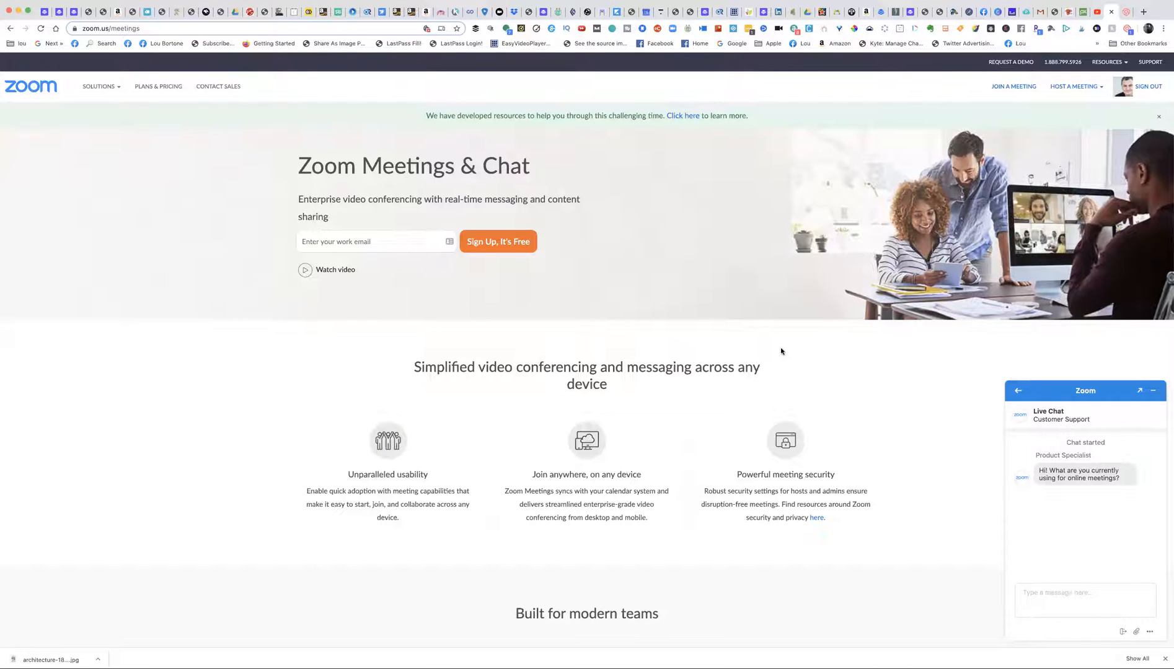
- Scroll through the Loom My Videos page to reach the Fab Fun Books Info video
scroll("down", 3)
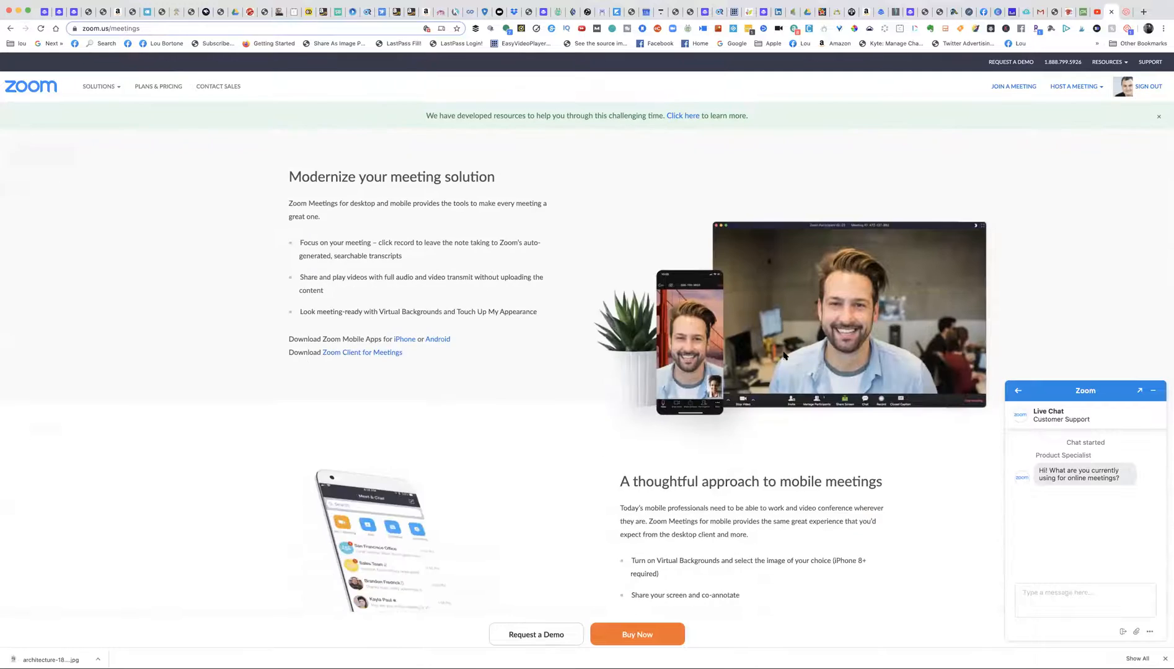
scroll("down", 3)
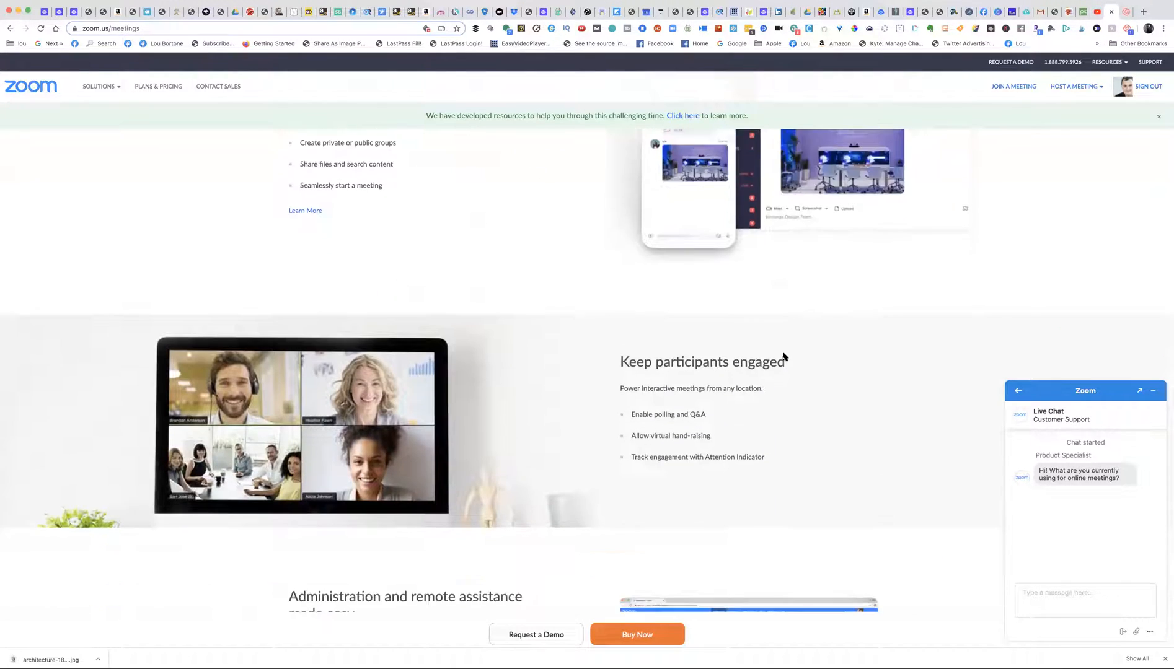
scroll("down", 3)
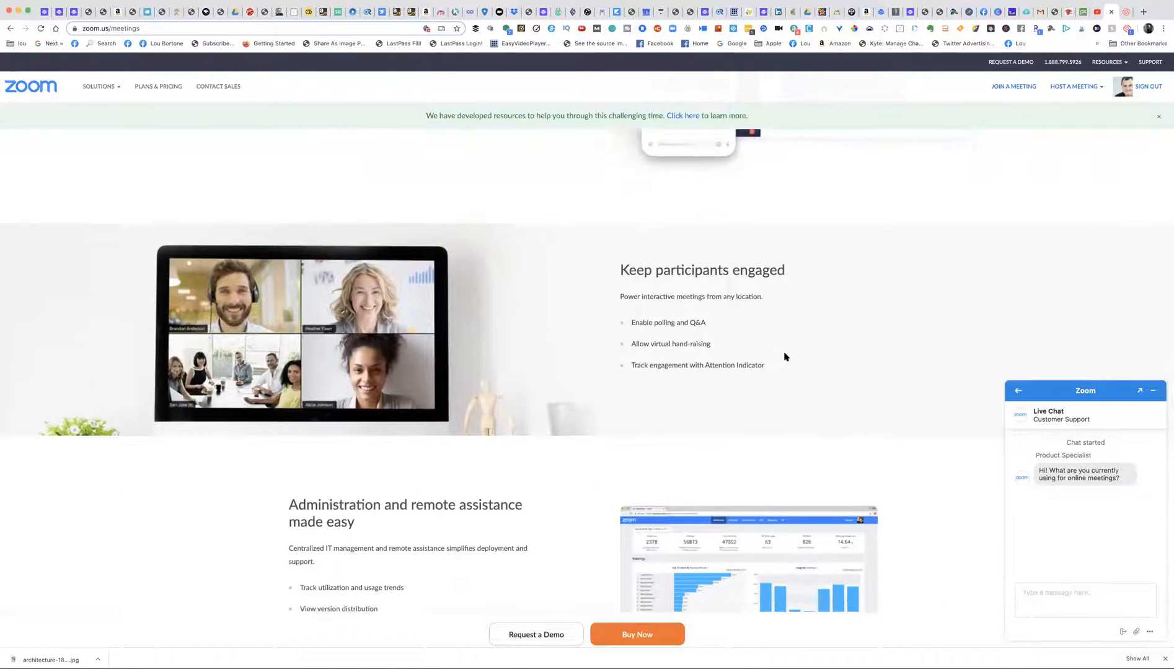
scroll("down", 3)
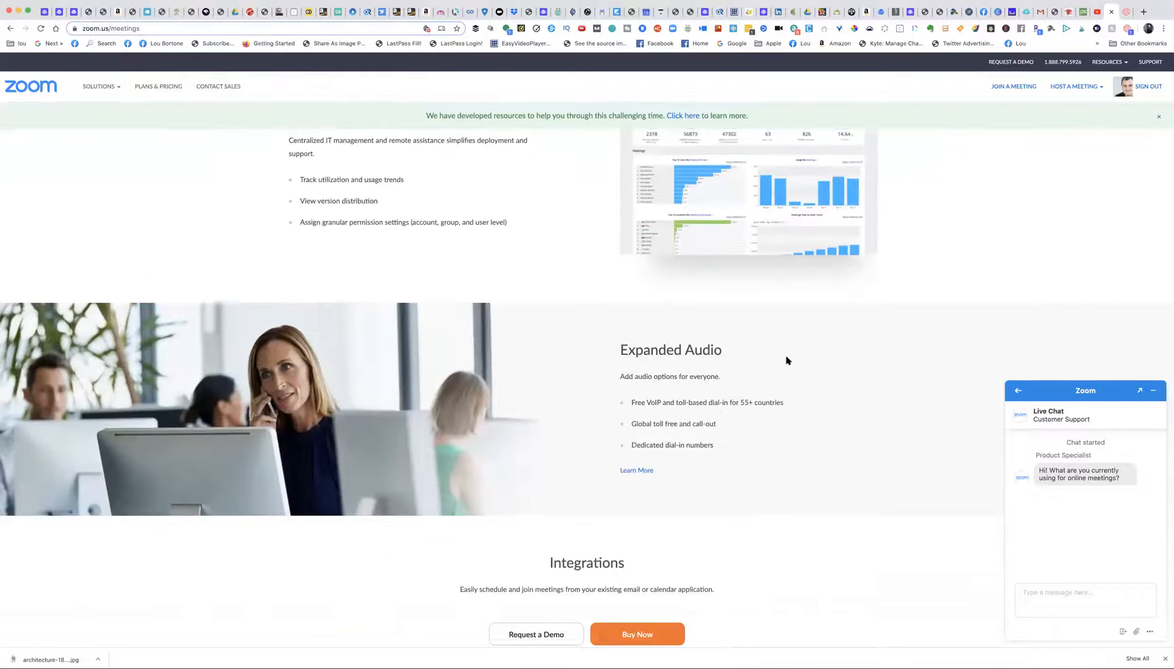
scroll("down", 3)
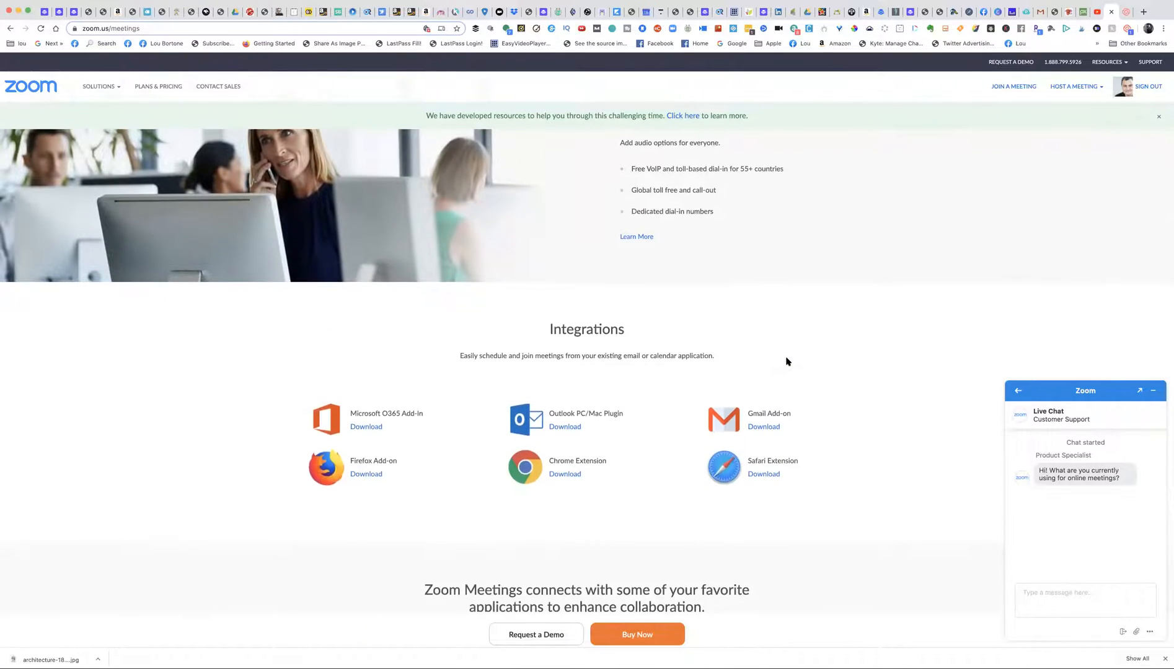
scroll("down", 3)
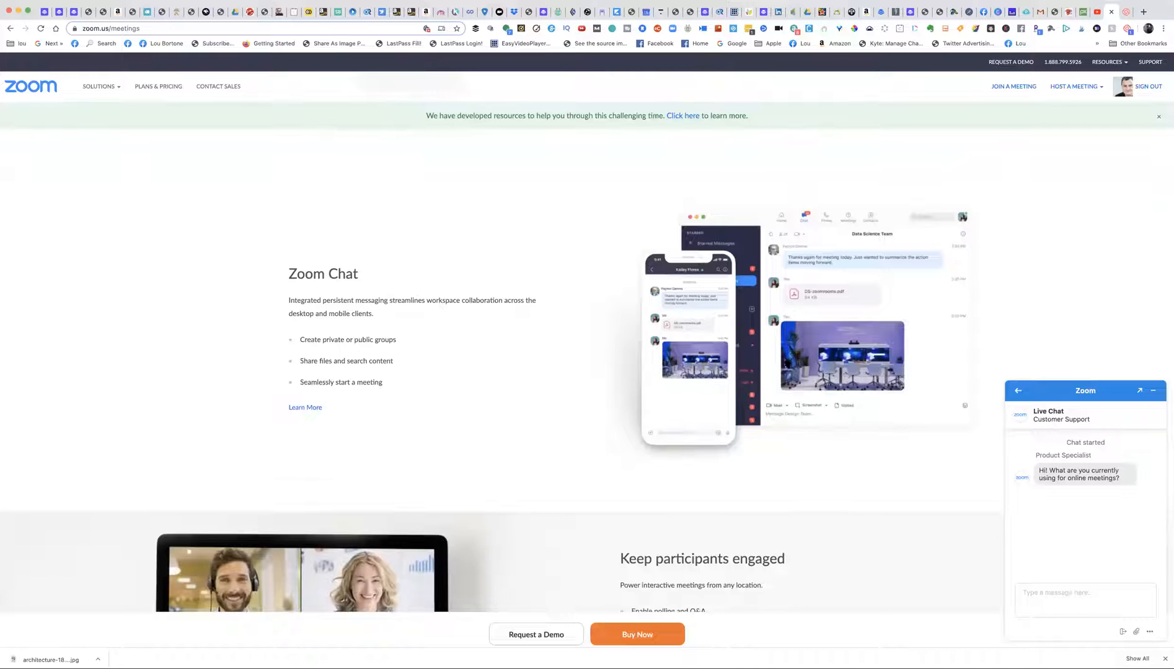
scroll("down", 3)
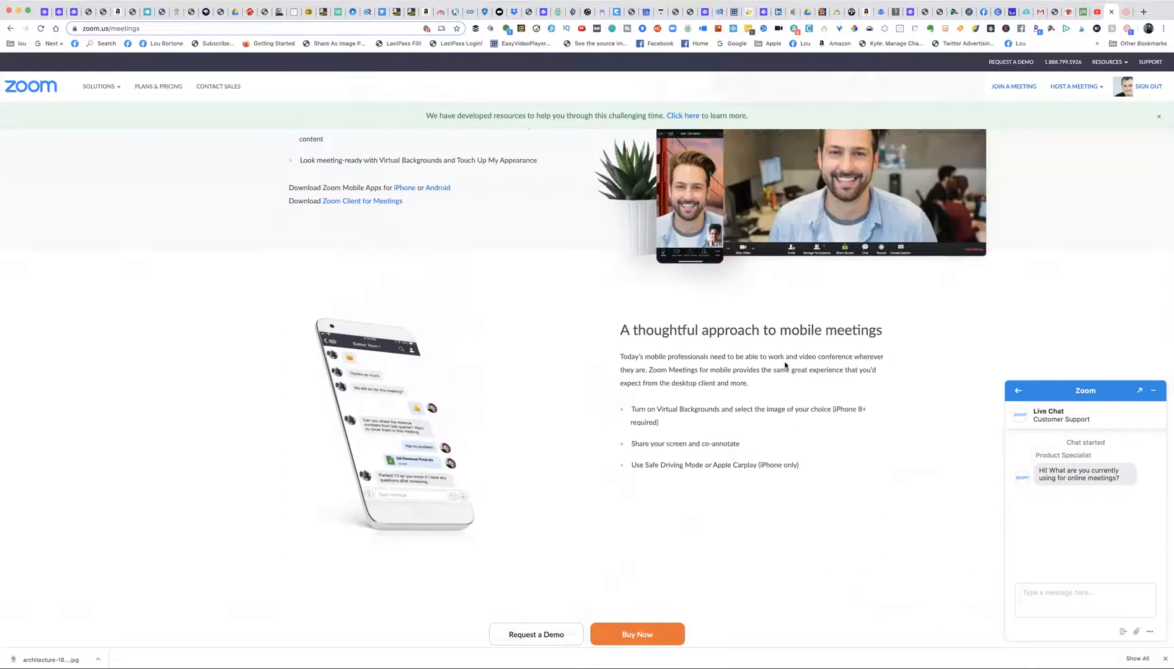
scroll("down", 3)
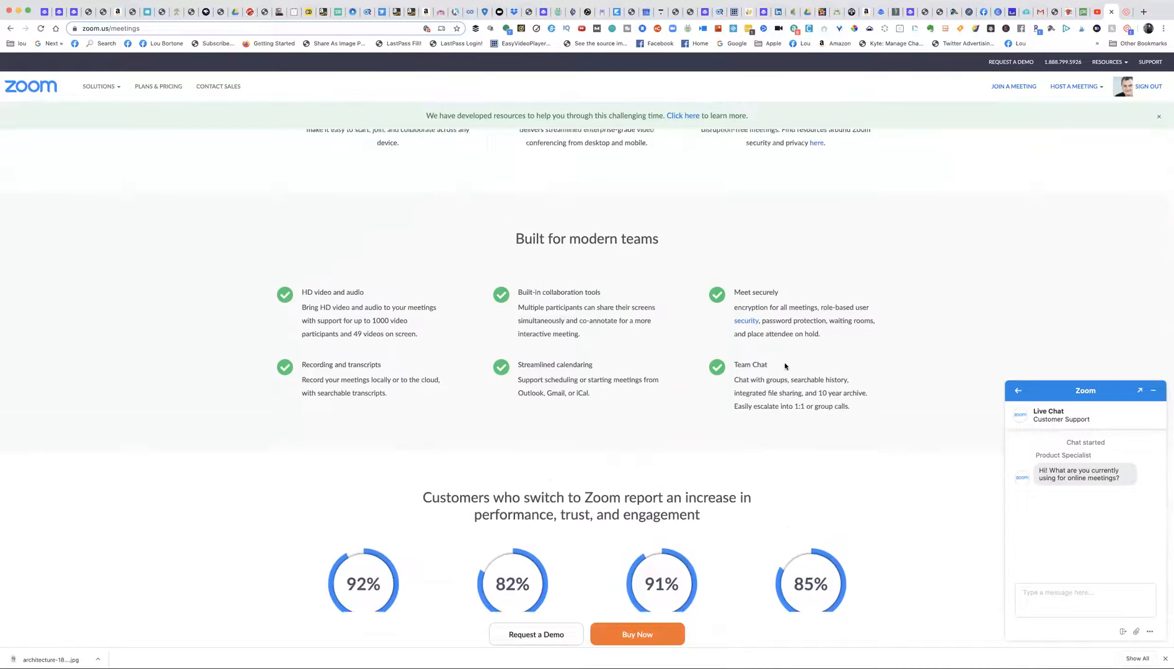
scroll("up", 3)
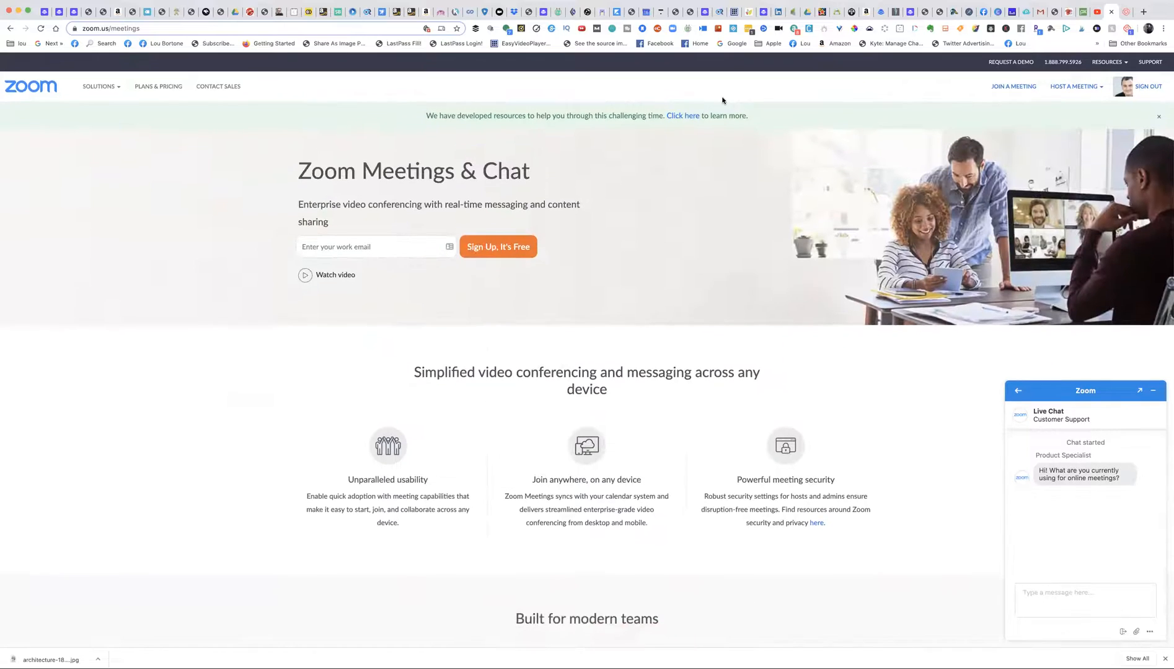
scroll("down", 3)
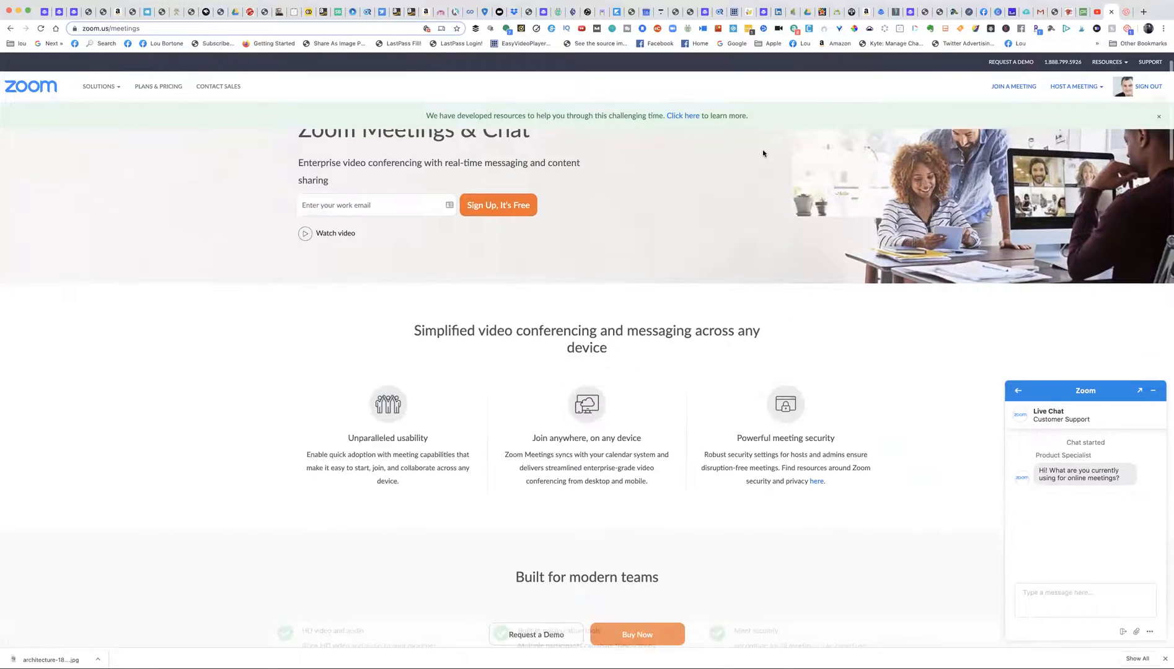
scroll("down", 3)
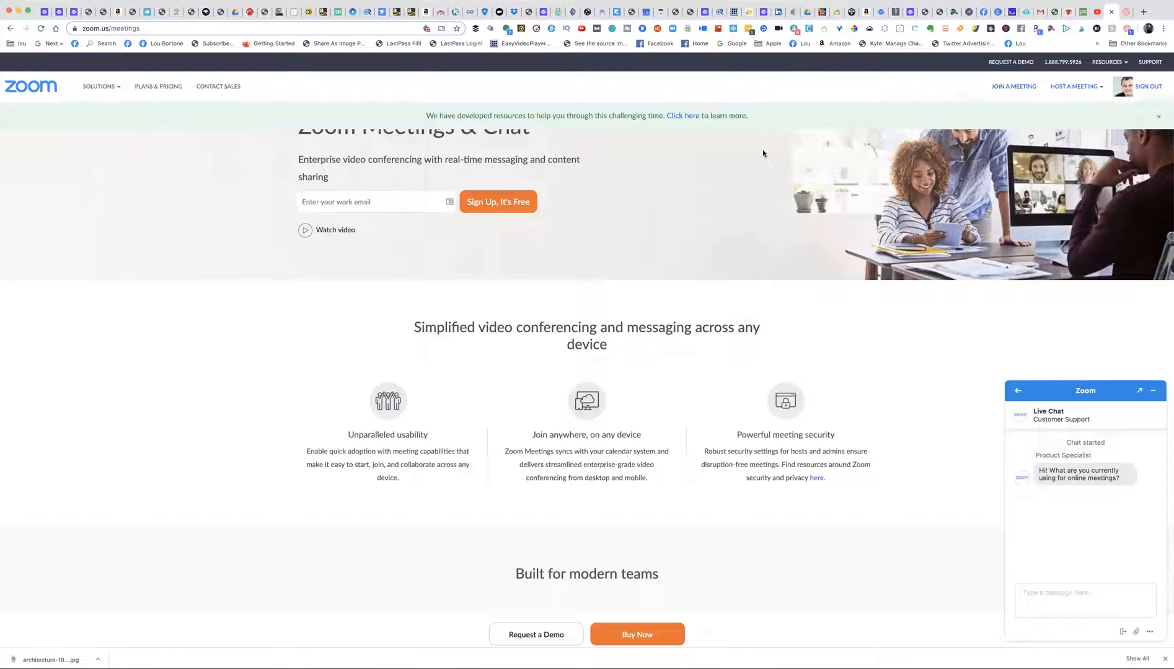
mouse_move(594, 161)
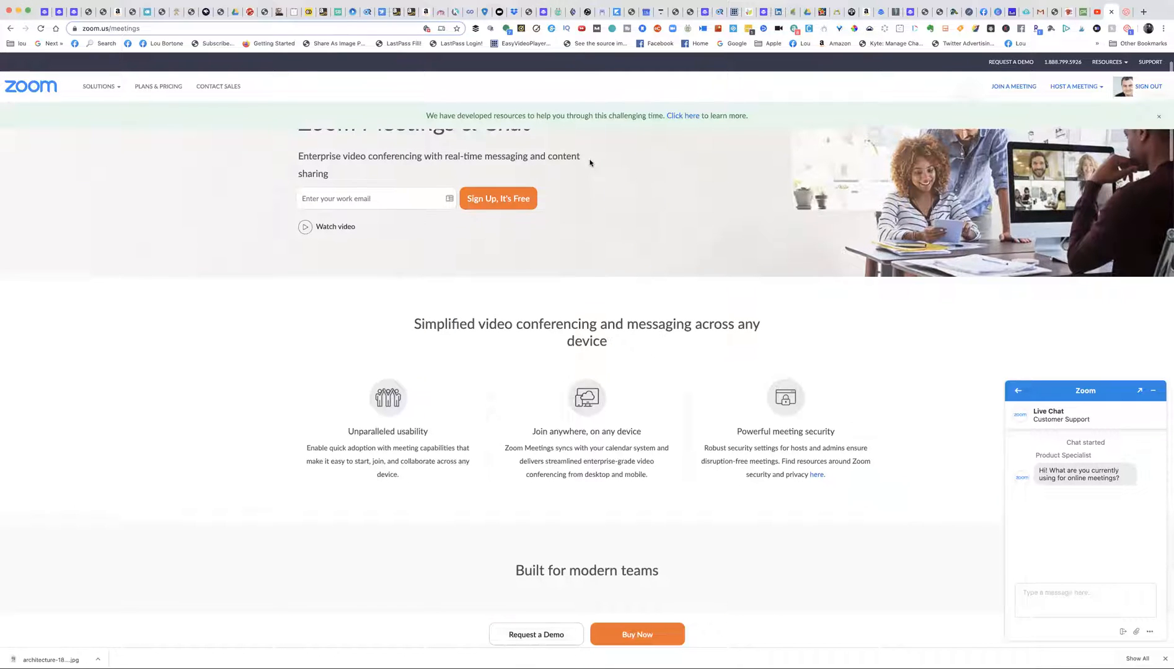
scroll("down", 3)
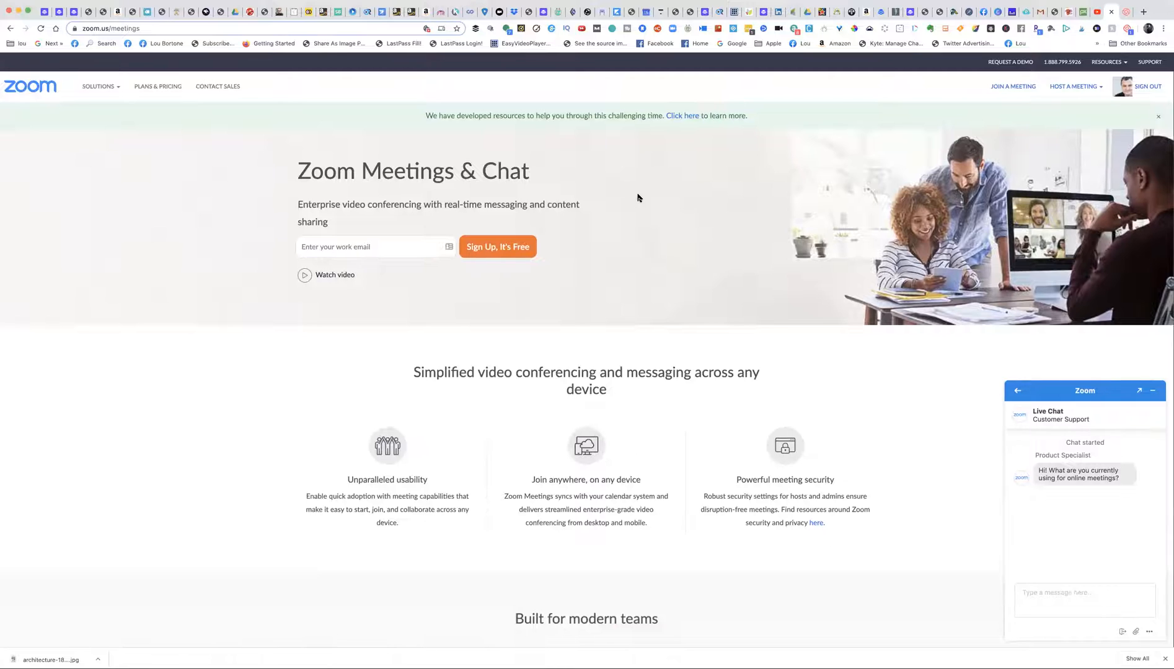
mouse_move(771, 333)
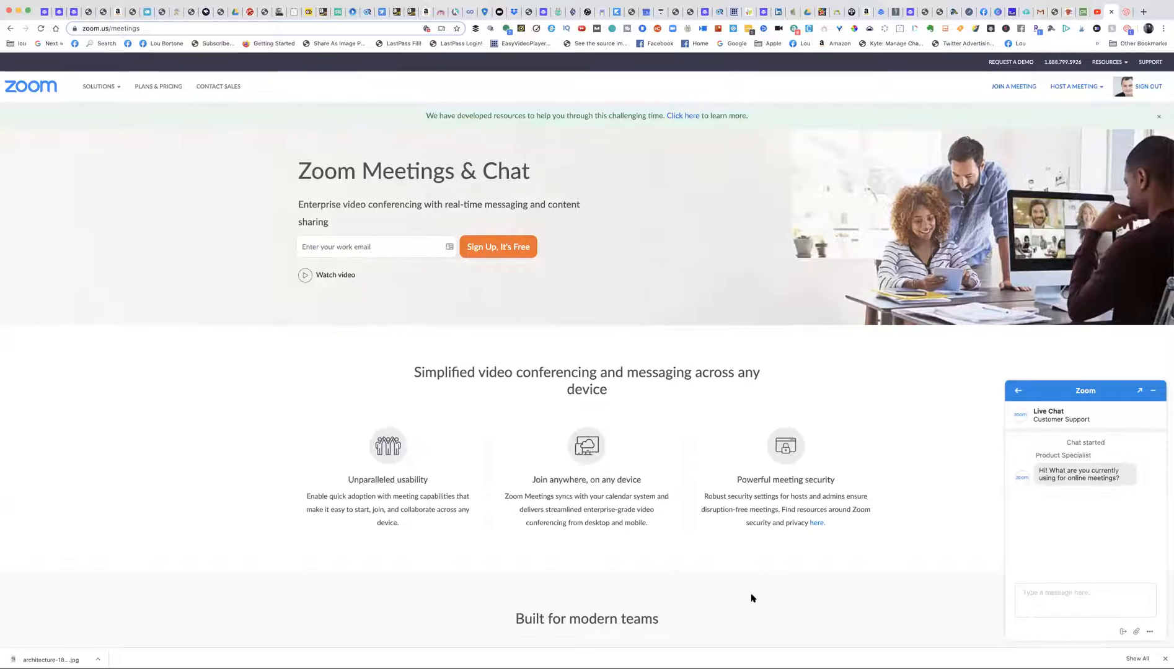
mouse_move(812, 627)
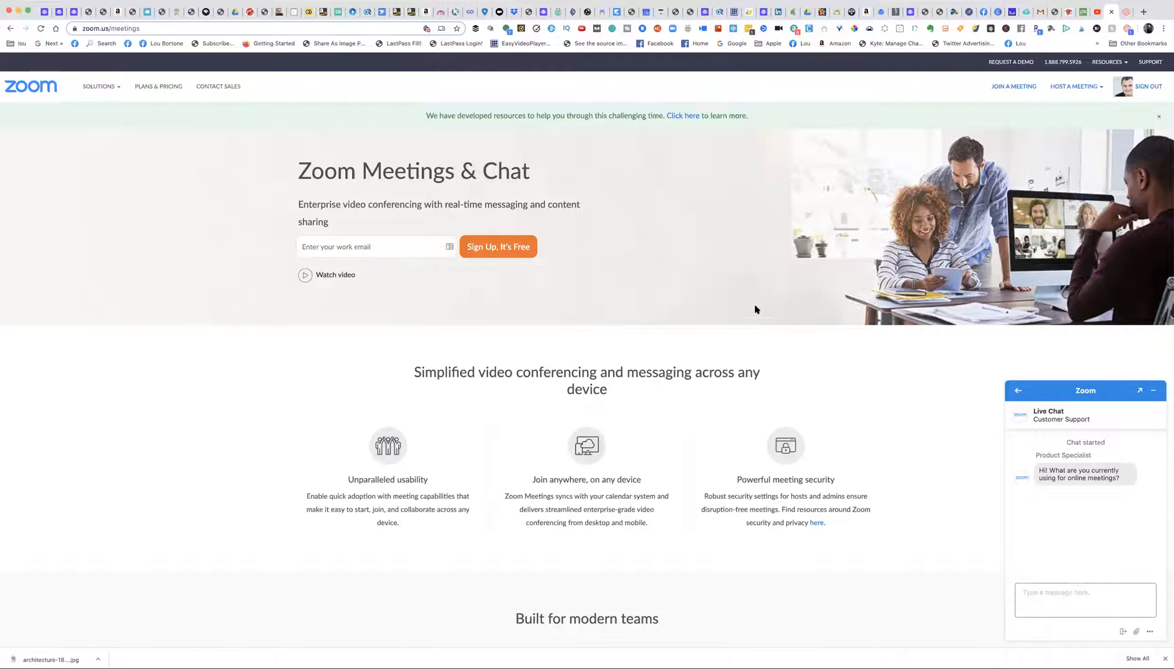
mouse_move(894, 408)
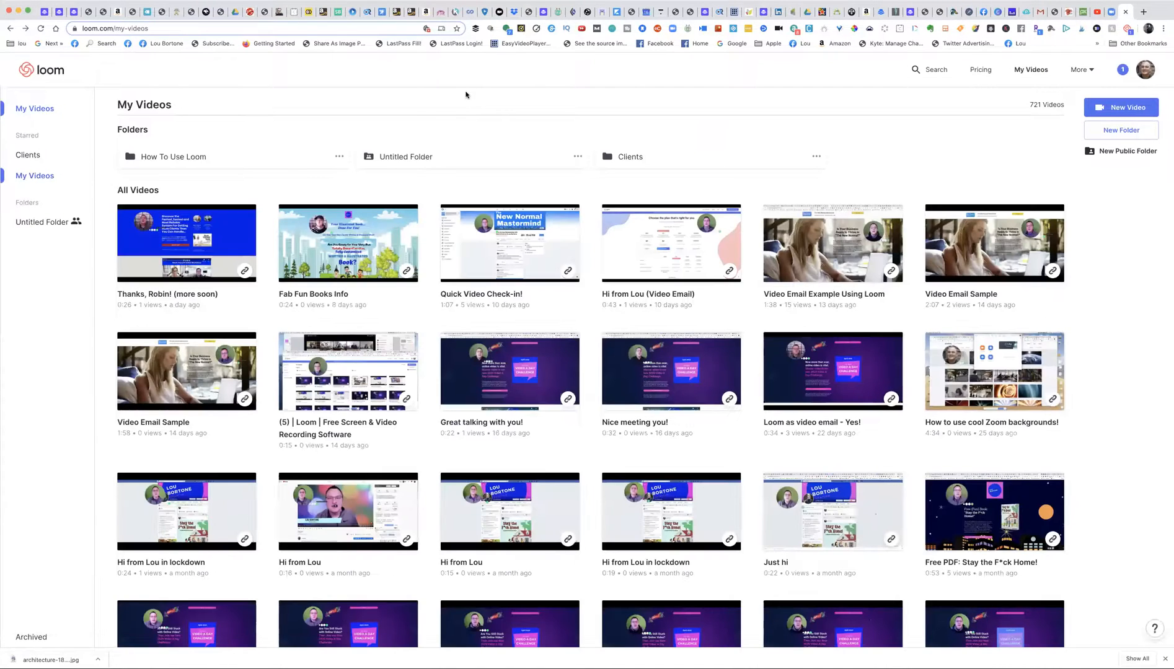
mouse_move(488, 110)
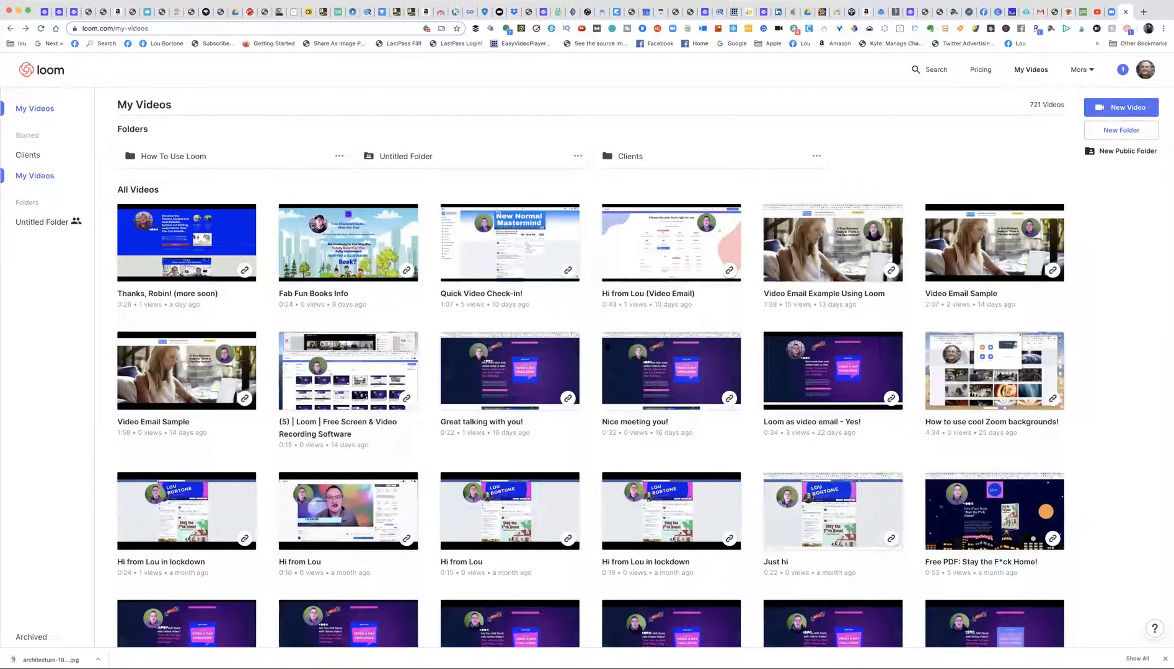
scroll("down", 3)
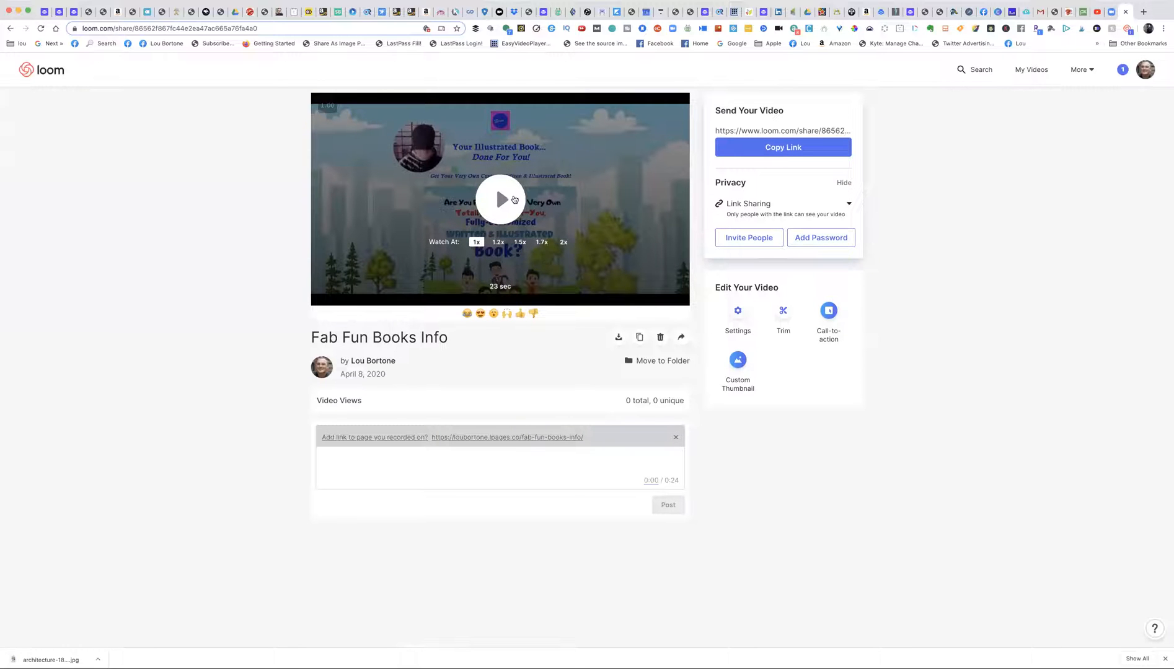
- Play the Fab Fun Books Info video and pick Link from its share menu
left_click(500, 200)
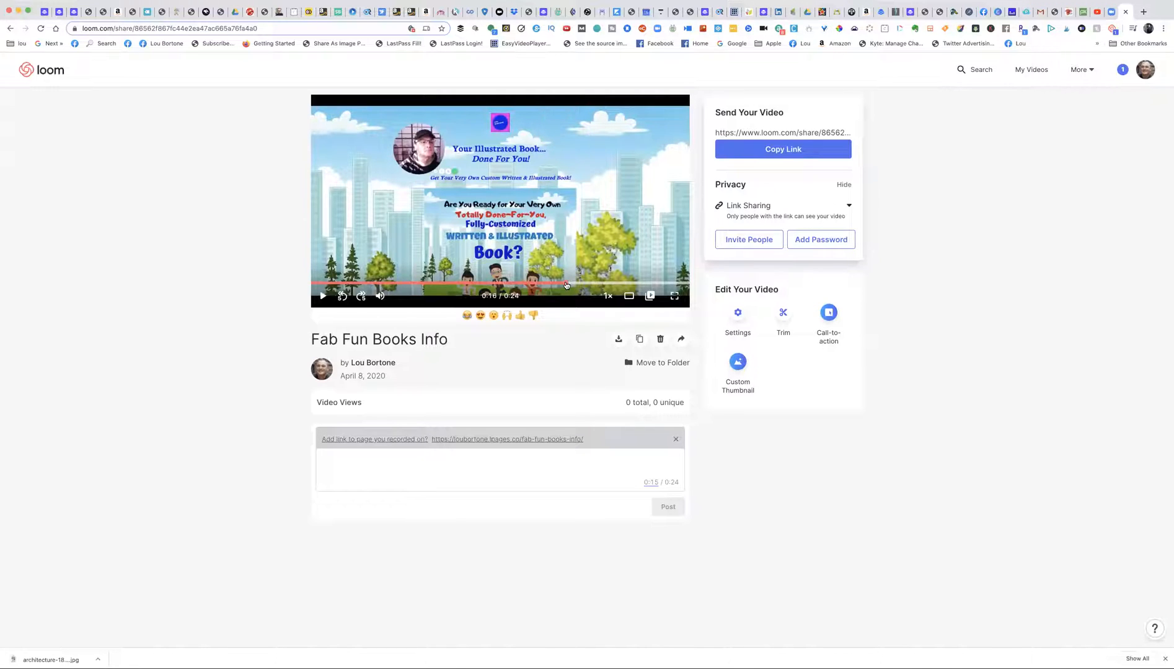
left_click(681, 339)
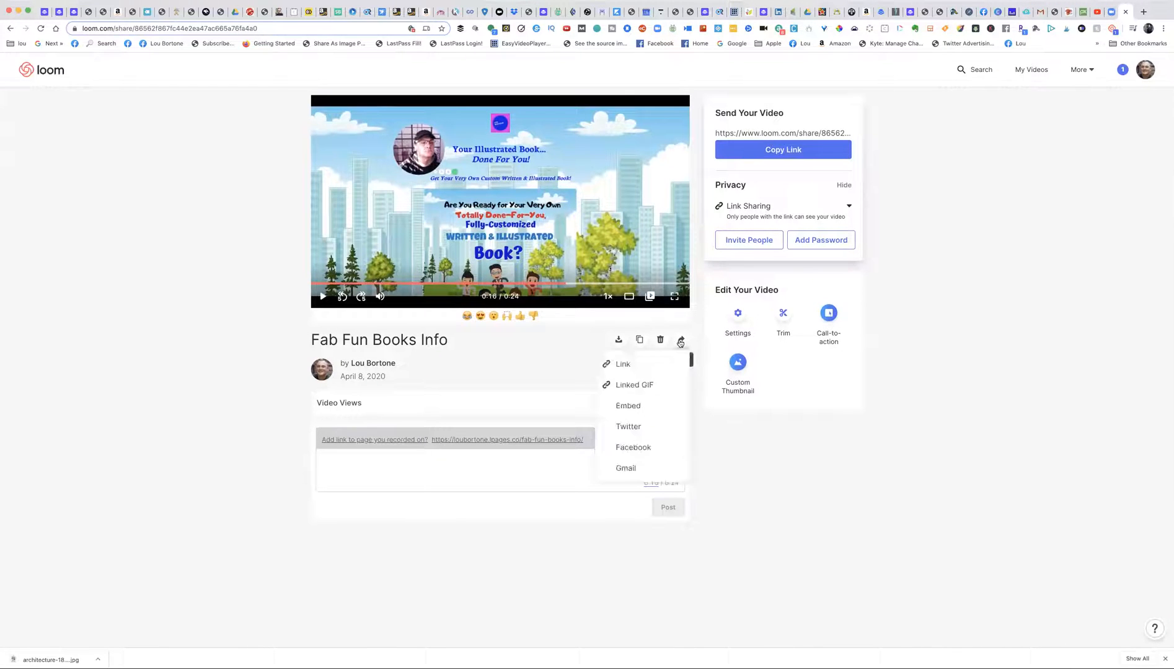
mouse_move(653, 469)
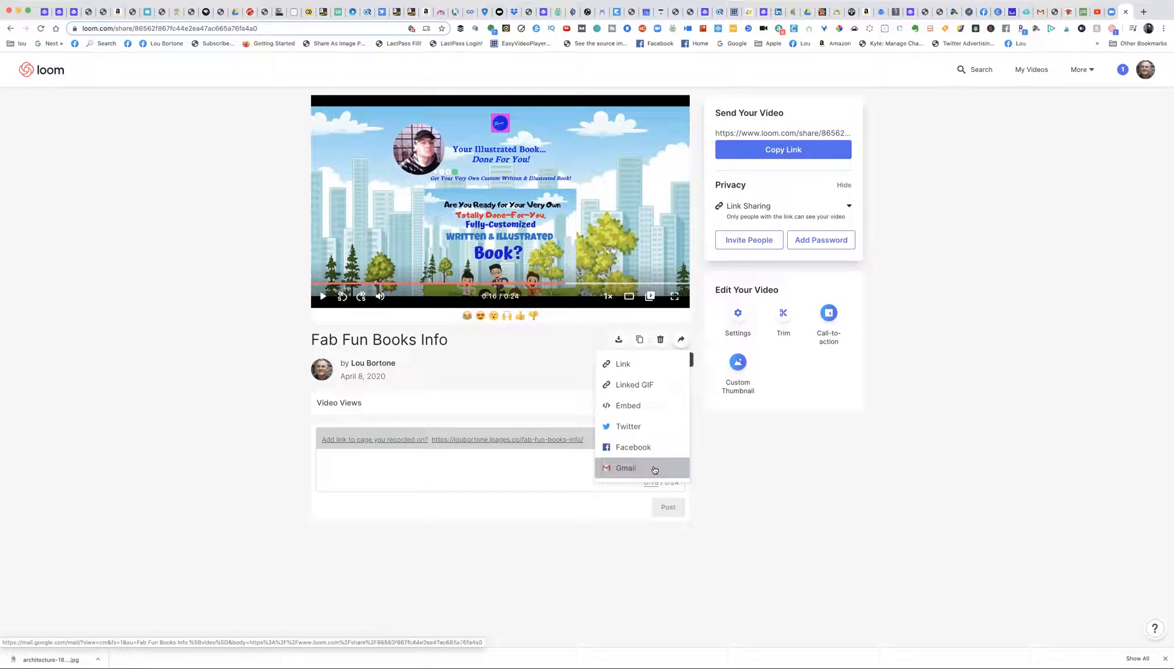
mouse_move(639, 432)
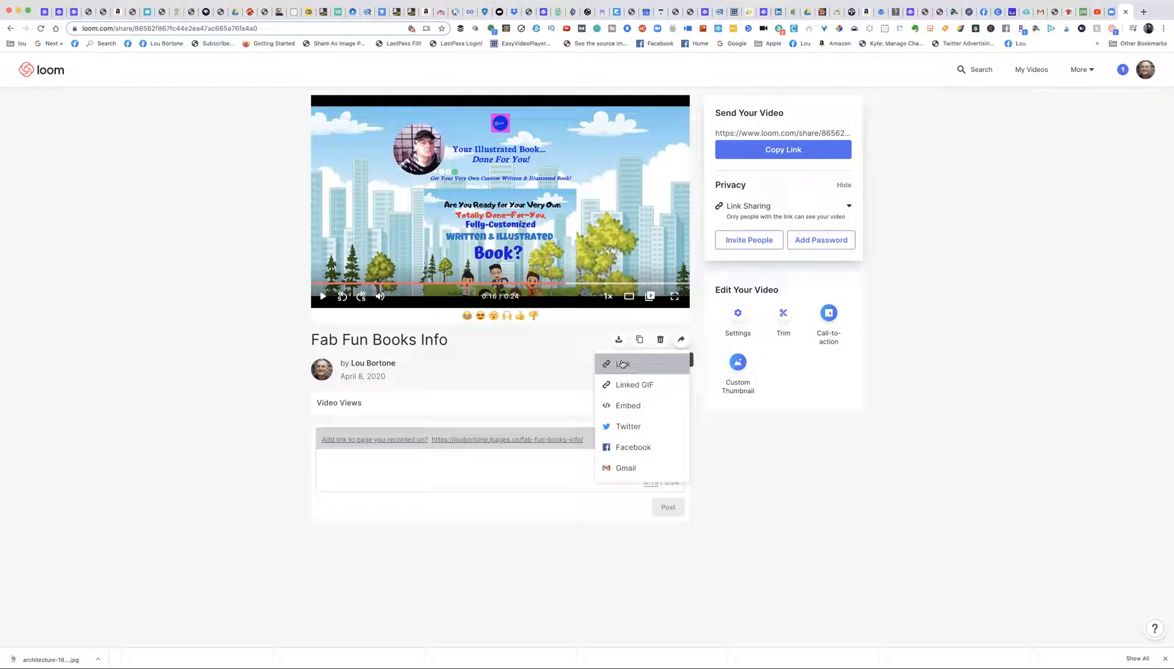
left_click(622, 363)
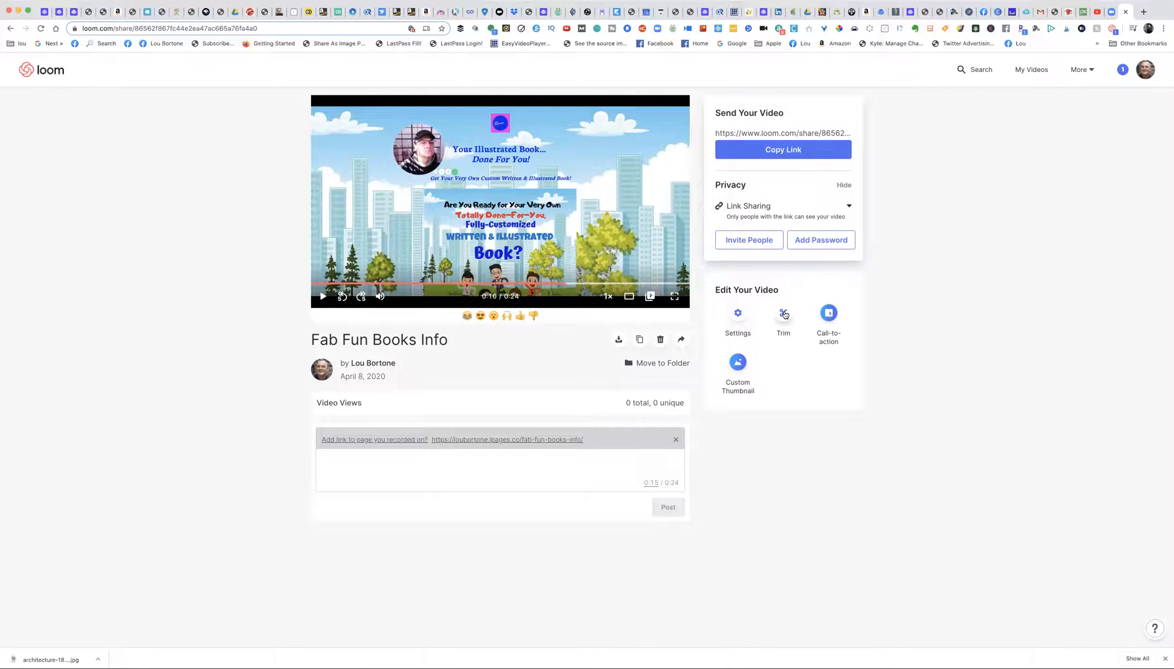
left_click(783, 314)
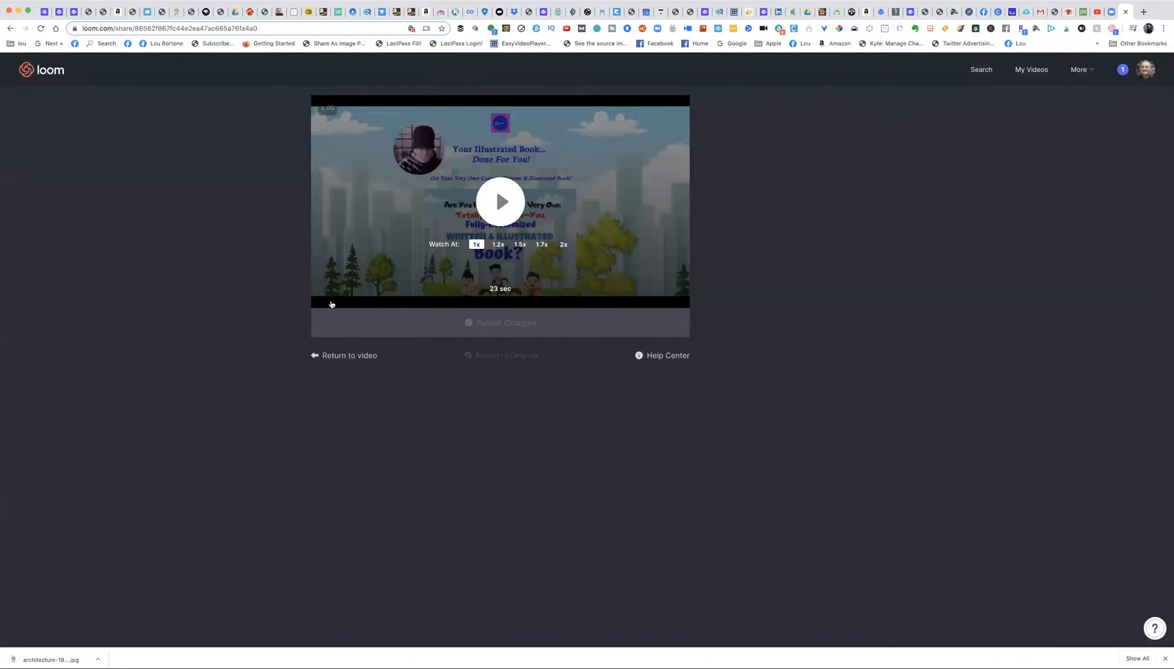
left_click(500, 202)
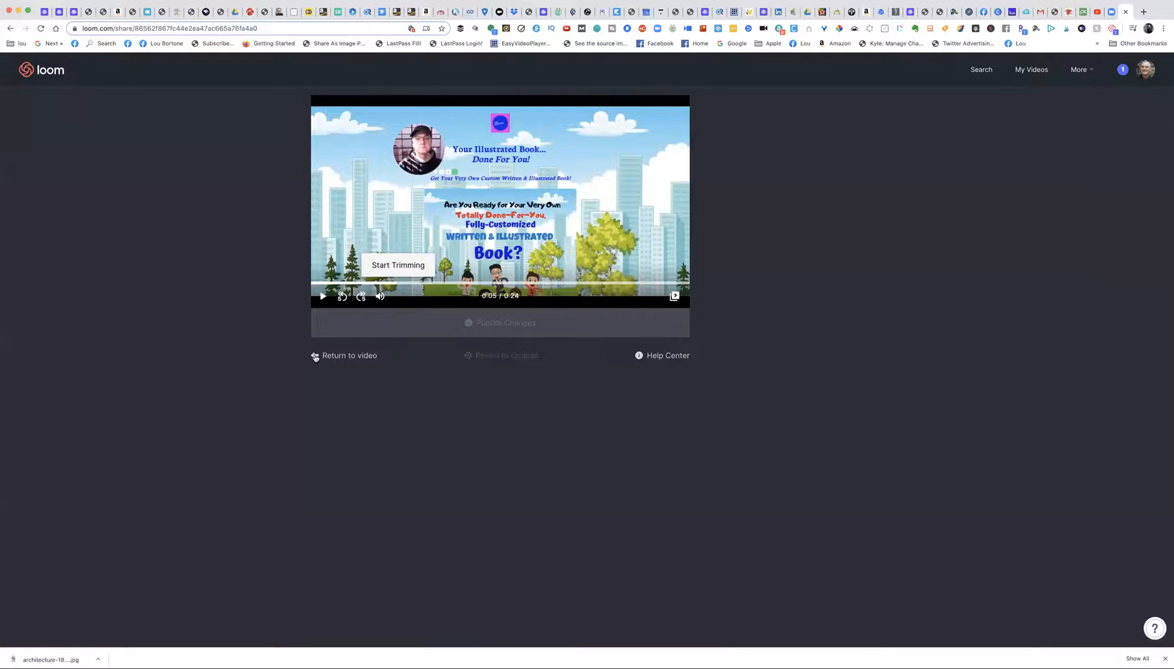
left_click(344, 356)
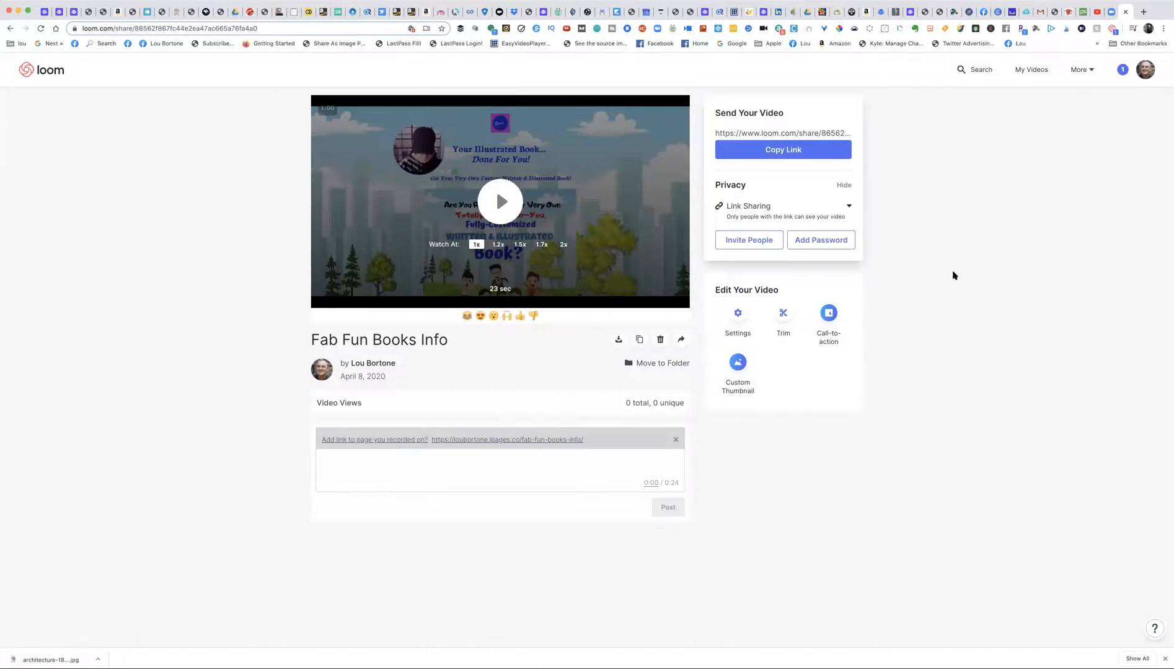
mouse_move(987, 296)
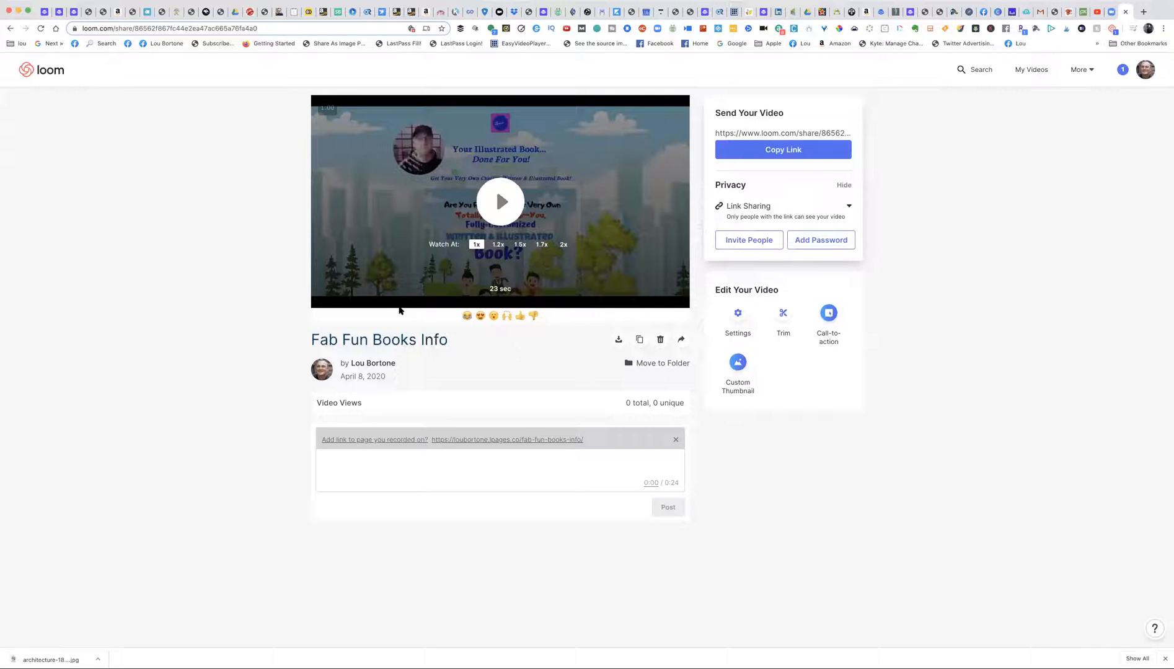
mouse_move(447, 281)
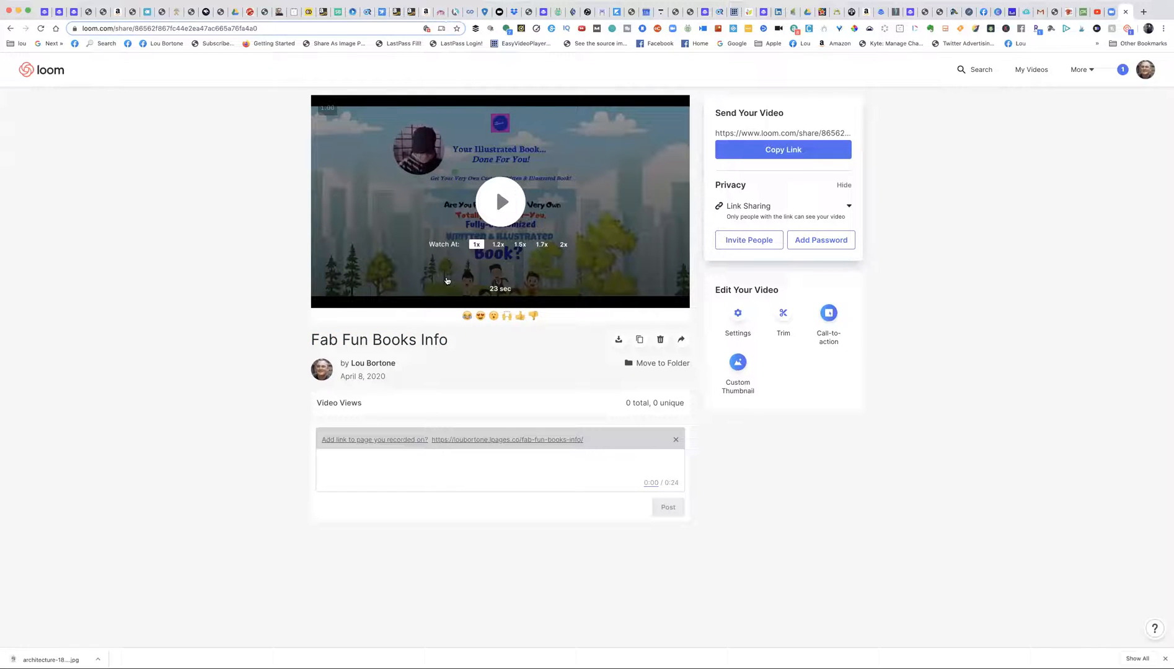
left_click(828, 323)
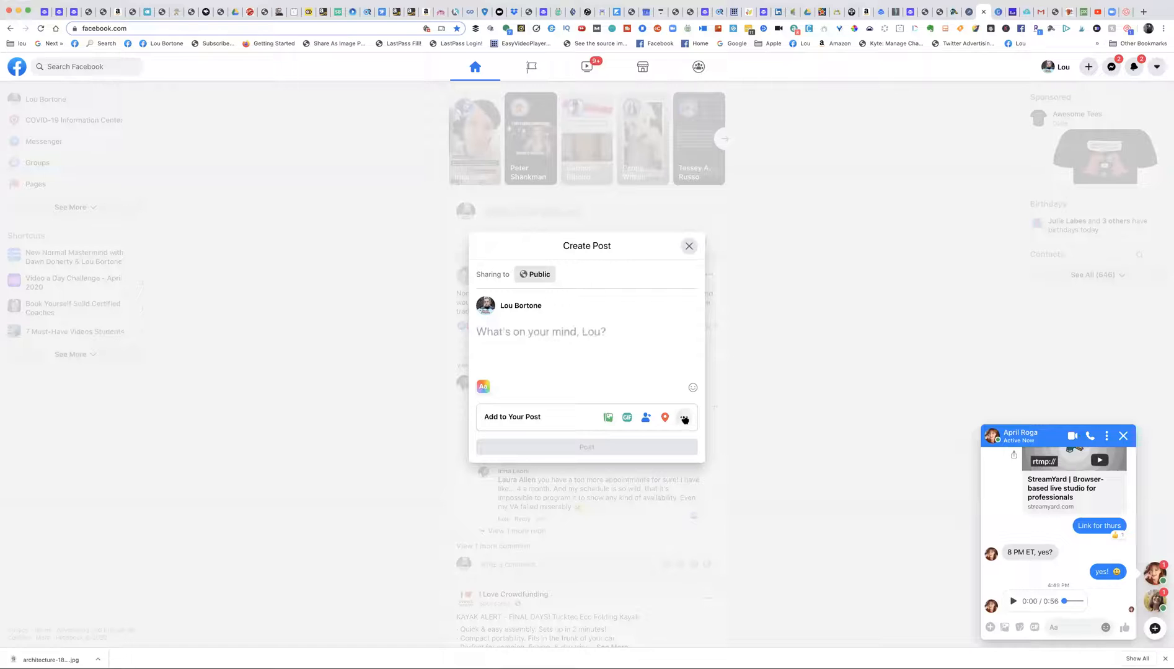
- Choose Live Video from the Add to Your Post extras in Create Post
left_click(684, 418)
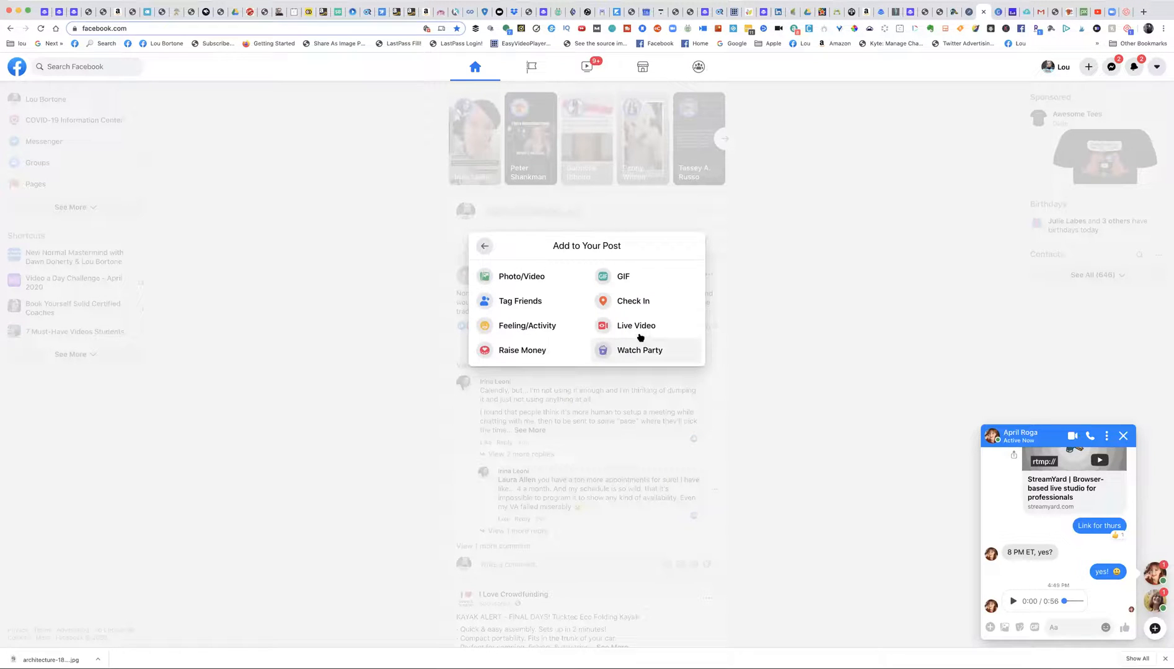
left_click(635, 325)
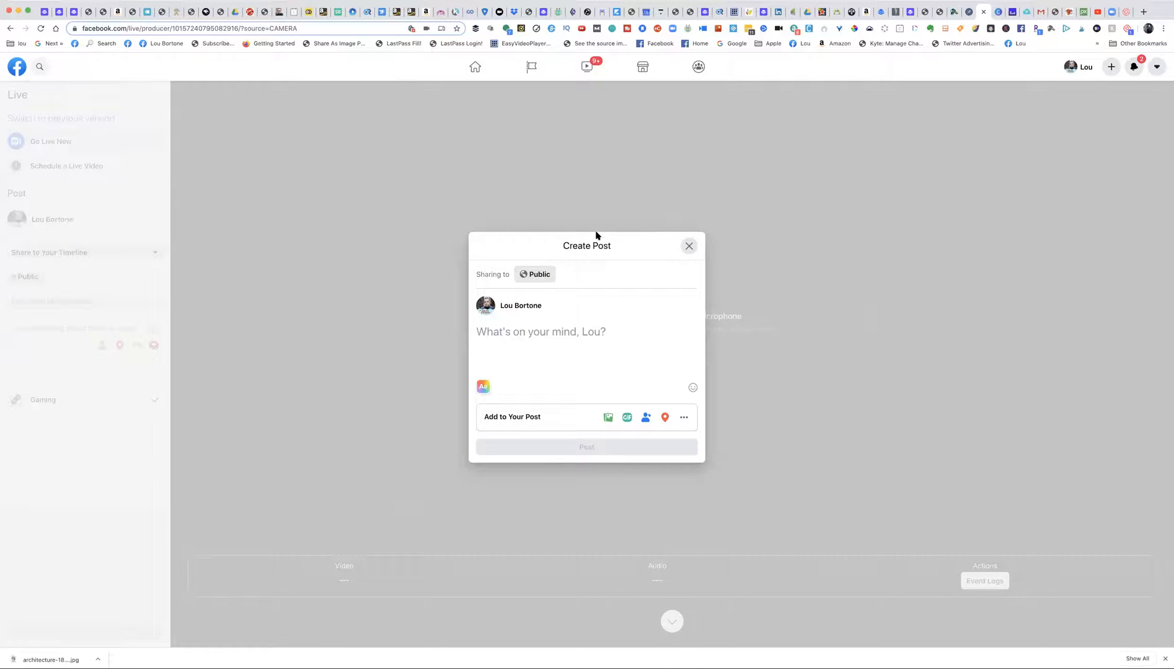
- Show the Stream Setup options and switch to Schedule a Live Video
left_click(689, 246)
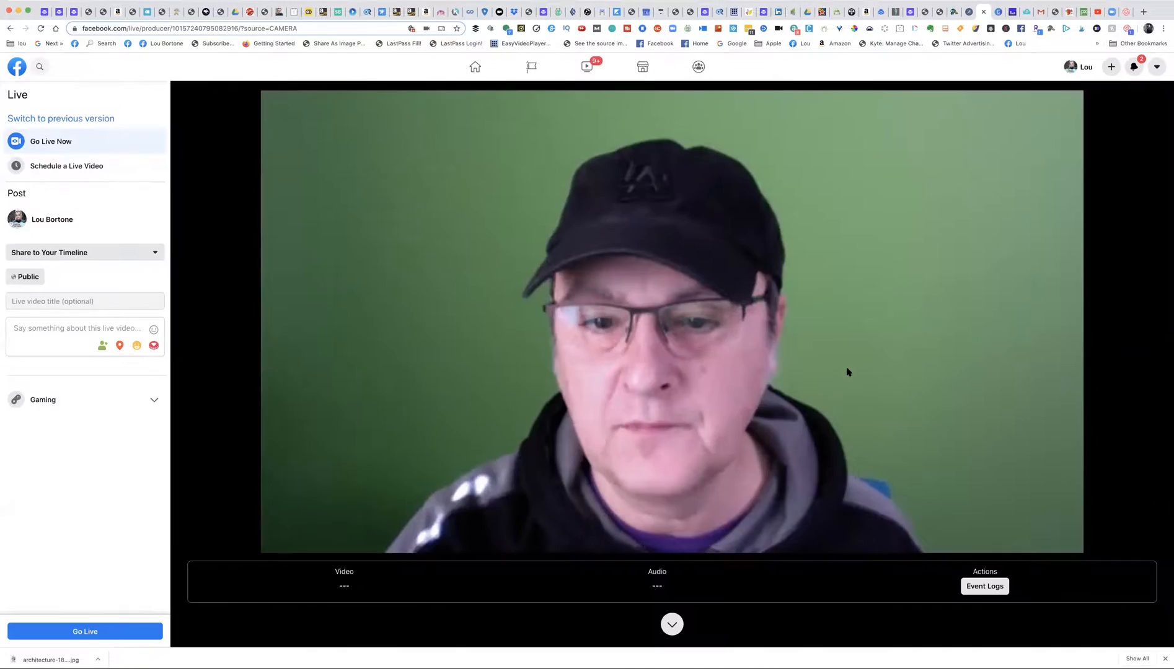
left_click(672, 624)
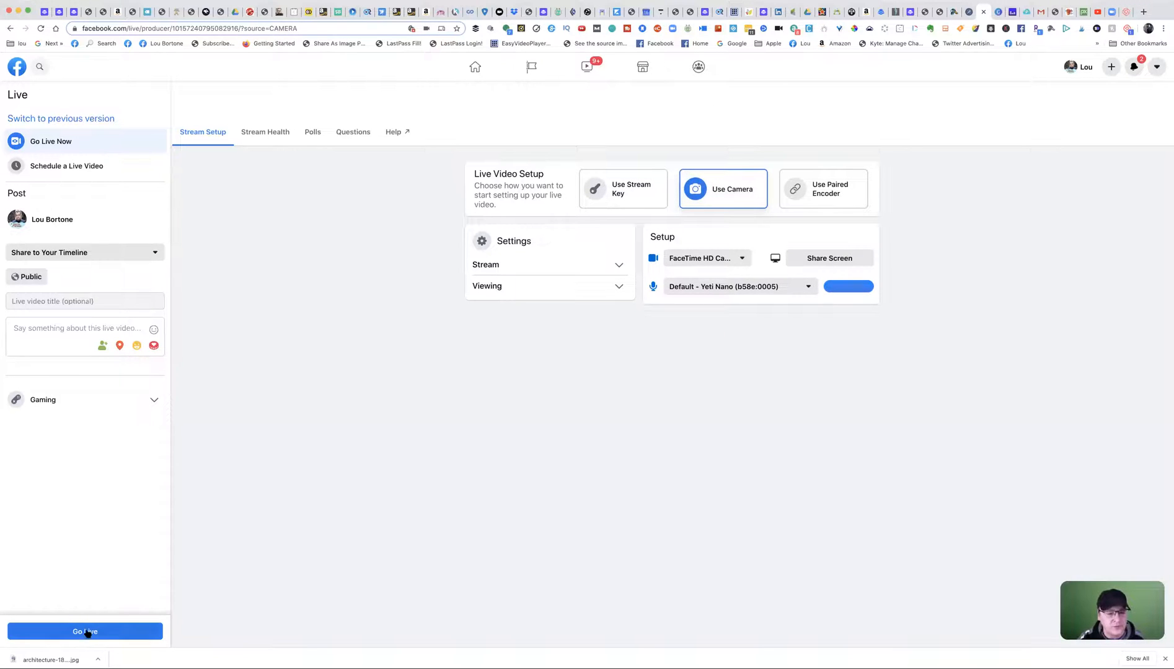
mouse_move(372, 484)
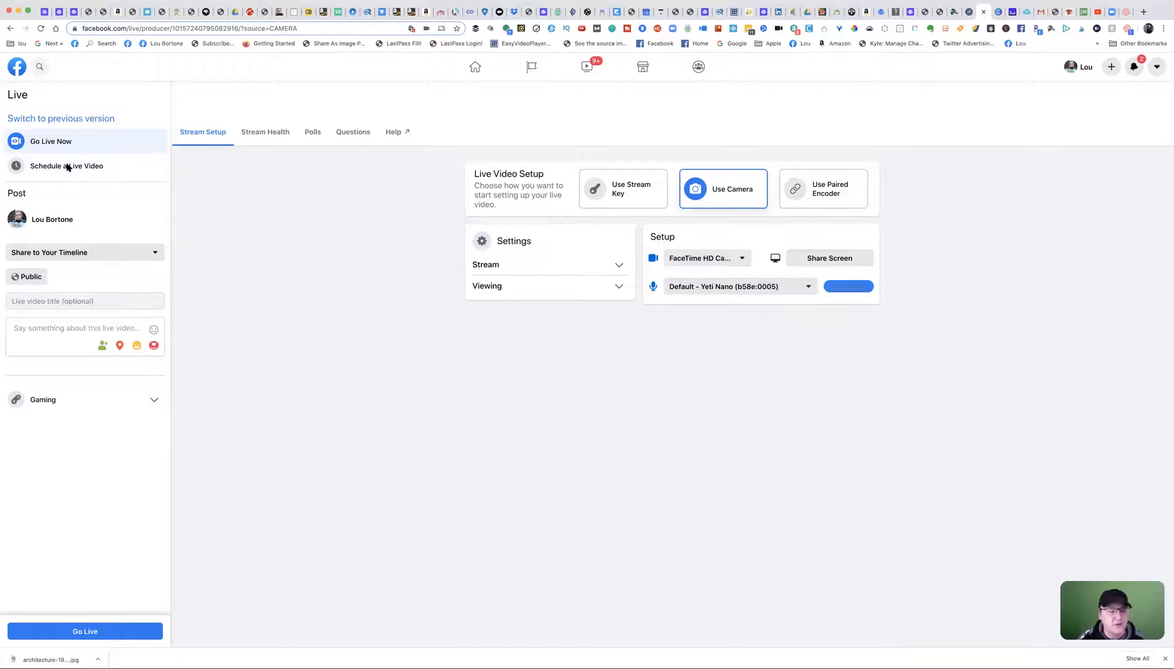
left_click(65, 166)
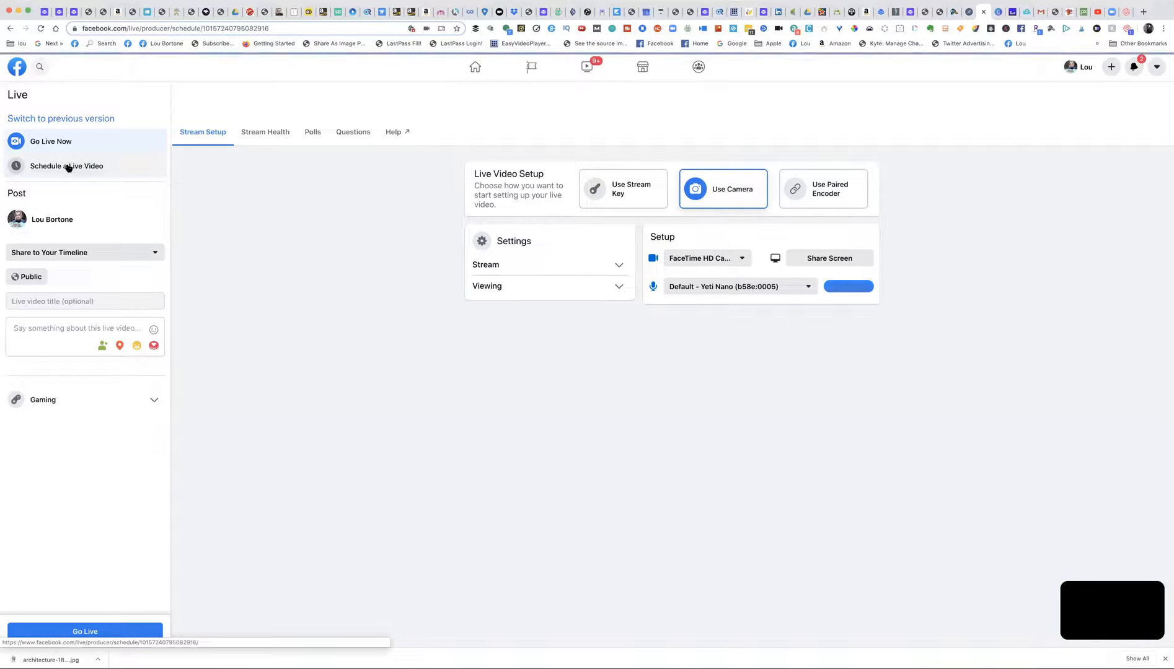
mouse_move(879, 302)
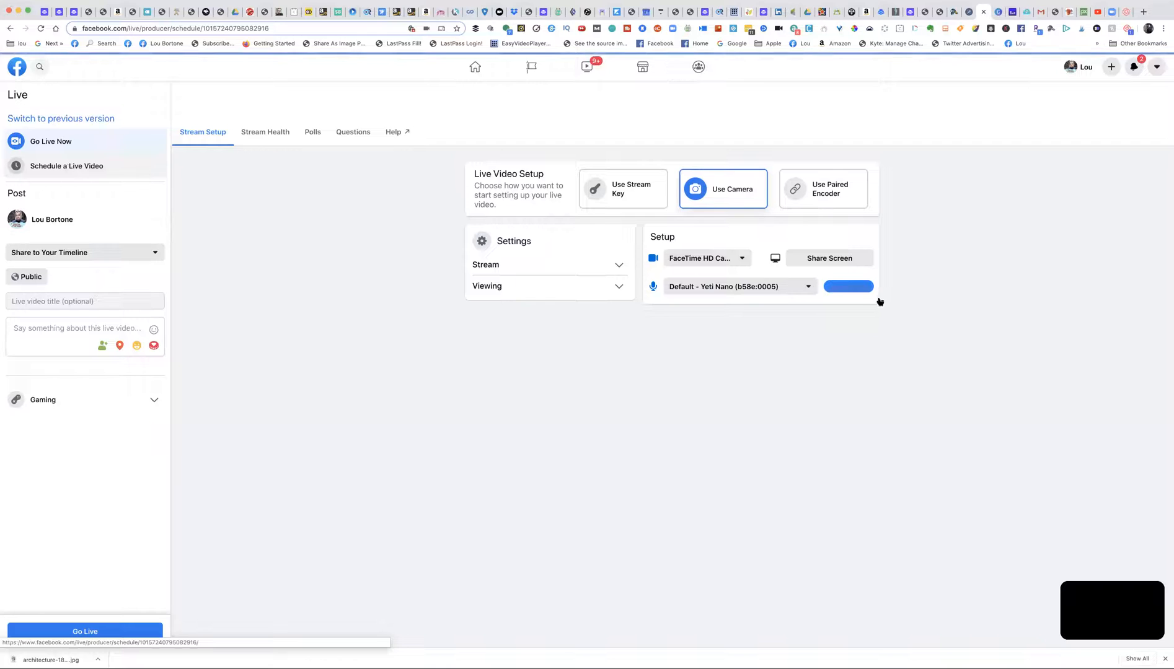
mouse_move(999, 354)
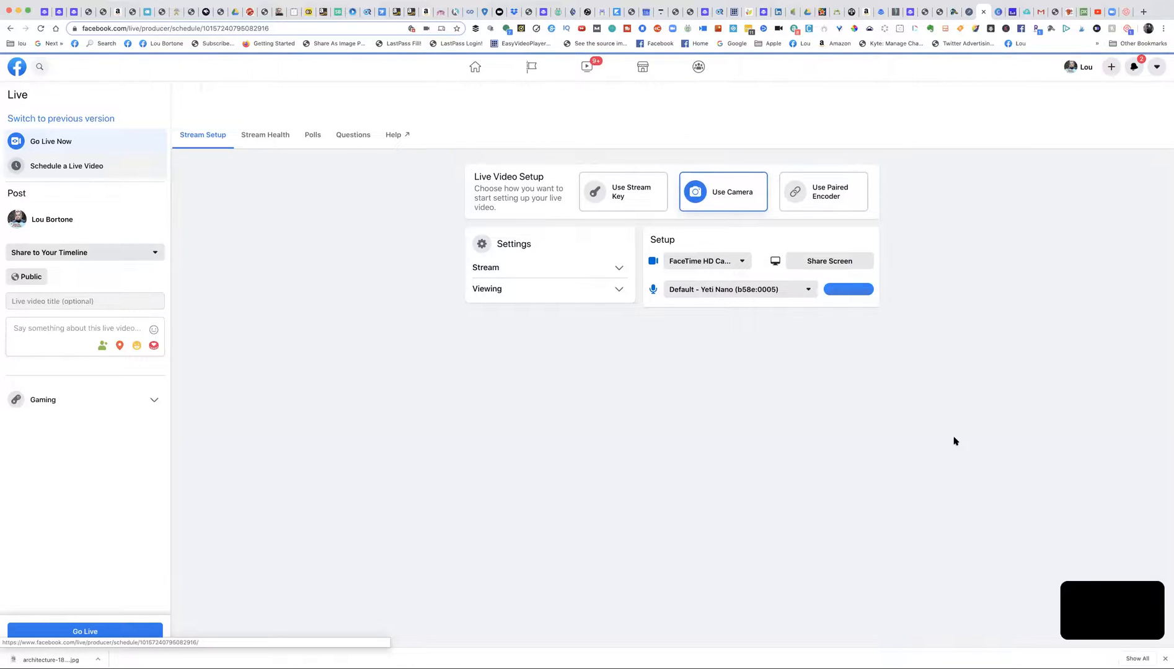
mouse_move(1018, 540)
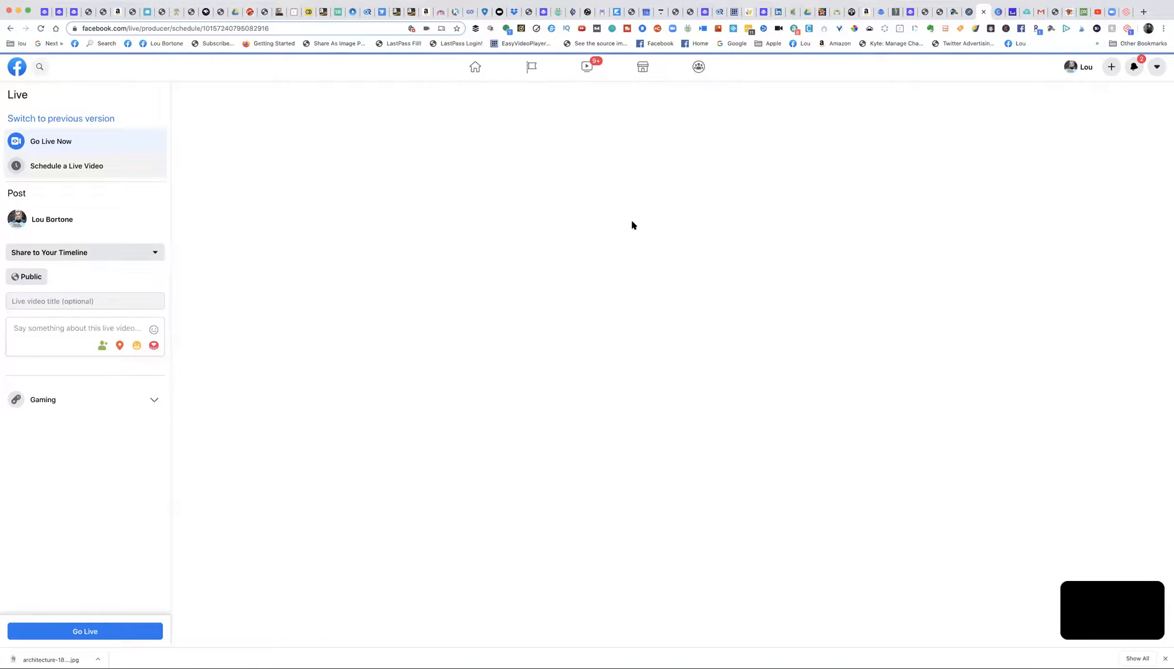
mouse_move(96, 186)
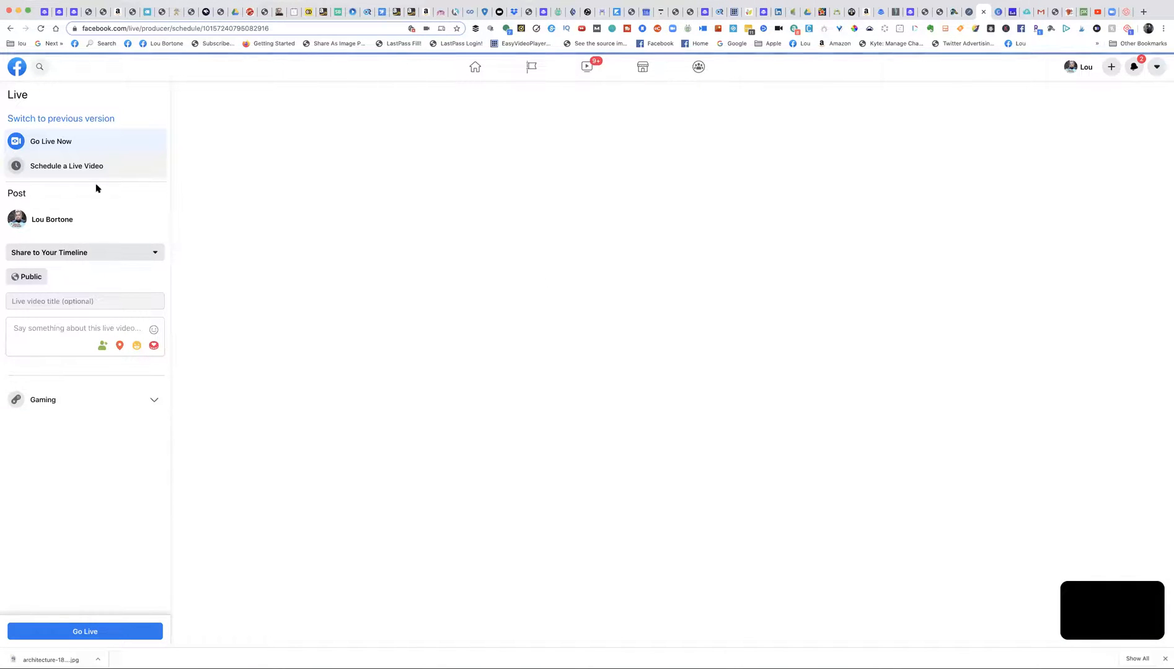
mouse_move(743, 250)
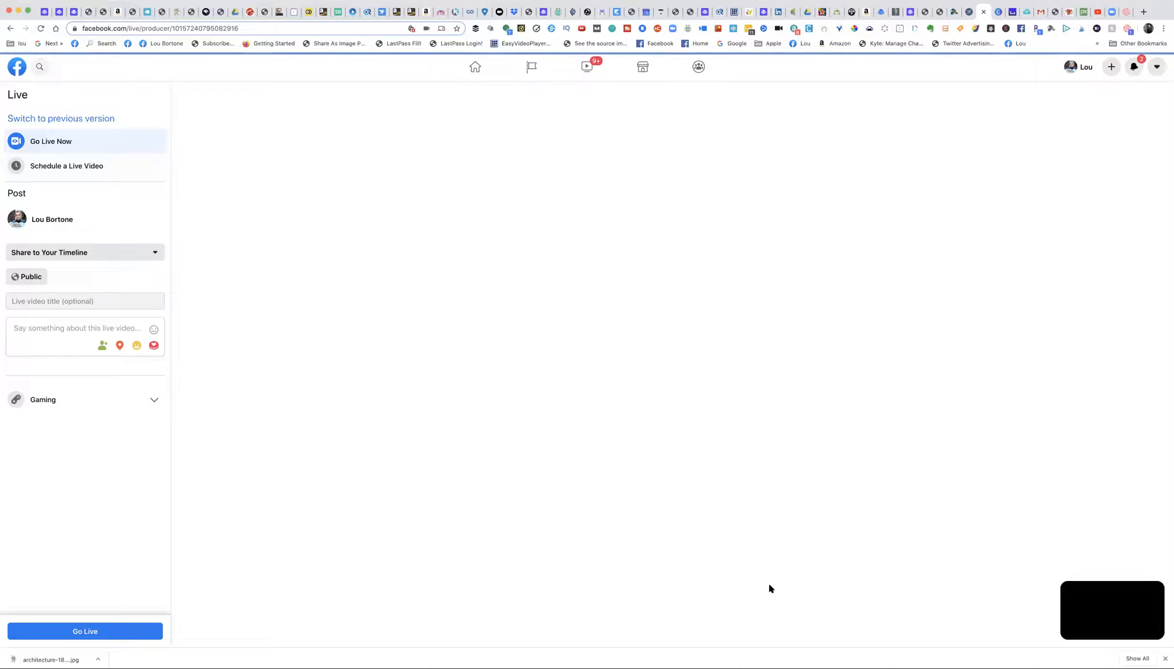
mouse_move(95, 315)
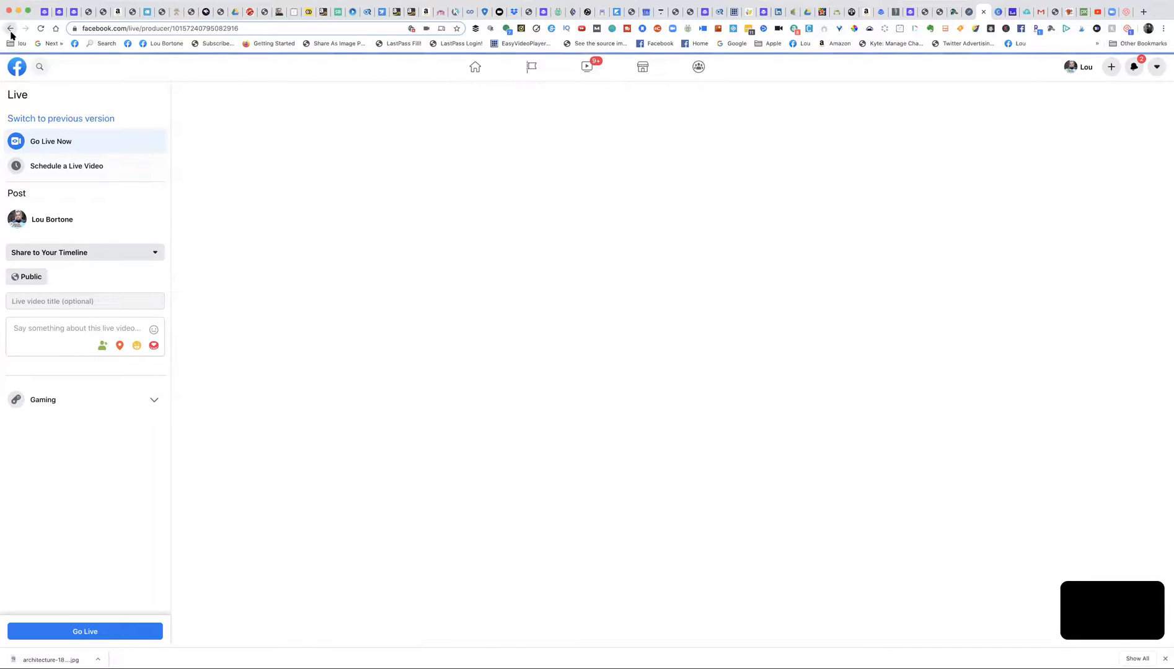
mouse_move(381, 145)
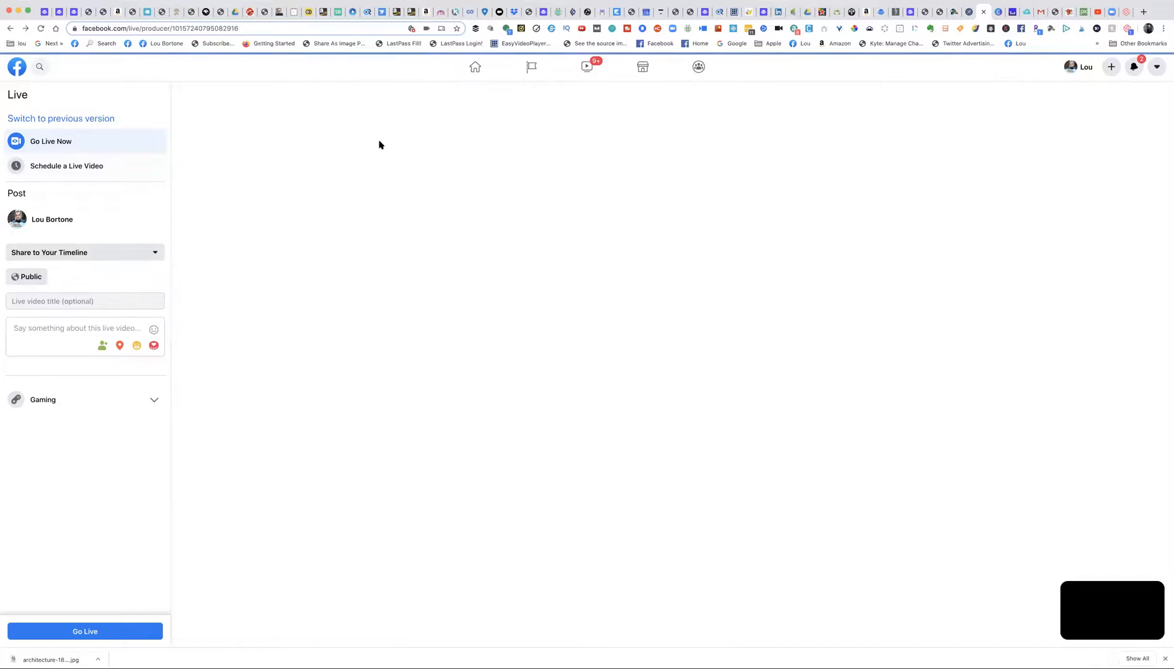
mouse_move(689, 171)
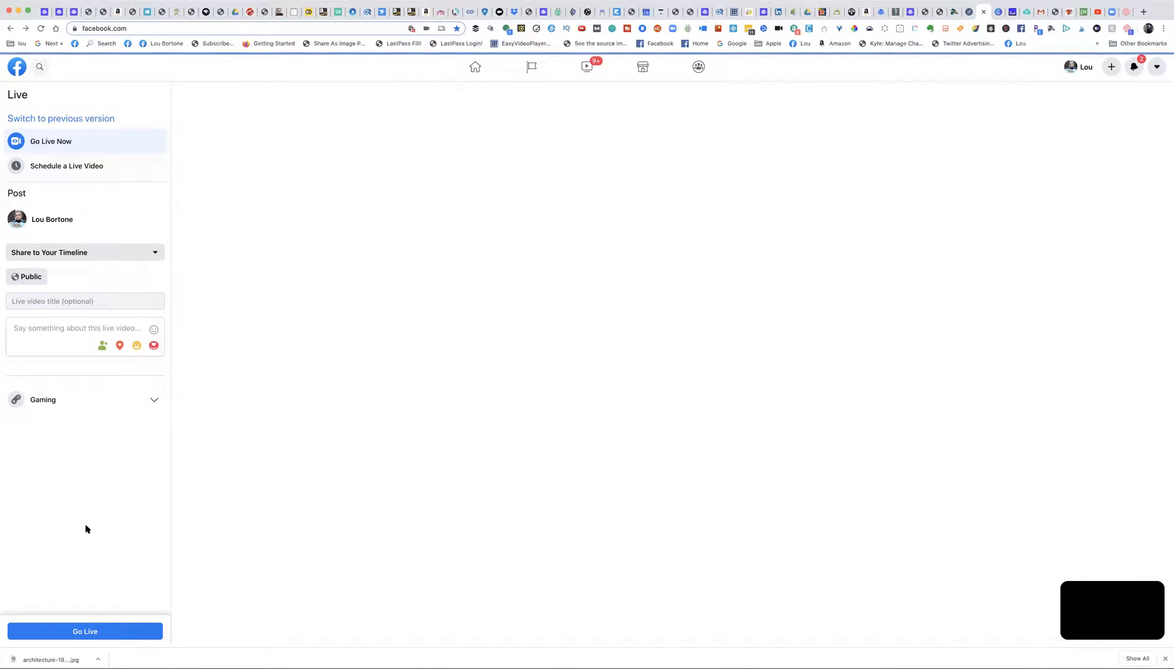
mouse_move(1072, 239)
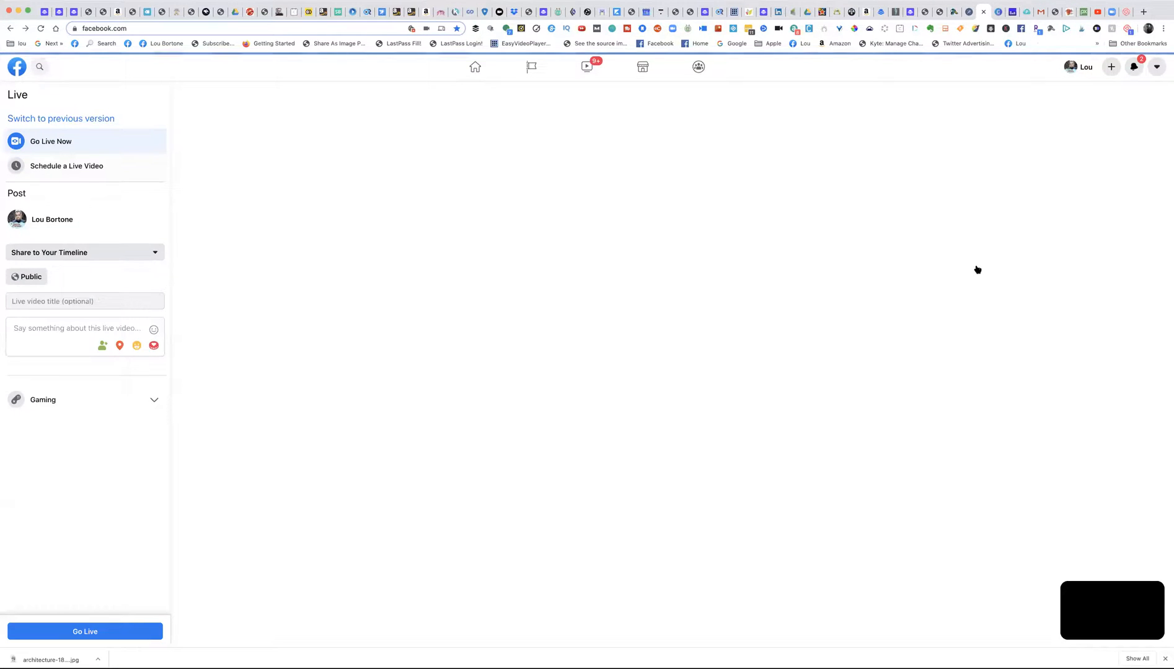
mouse_move(882, 591)
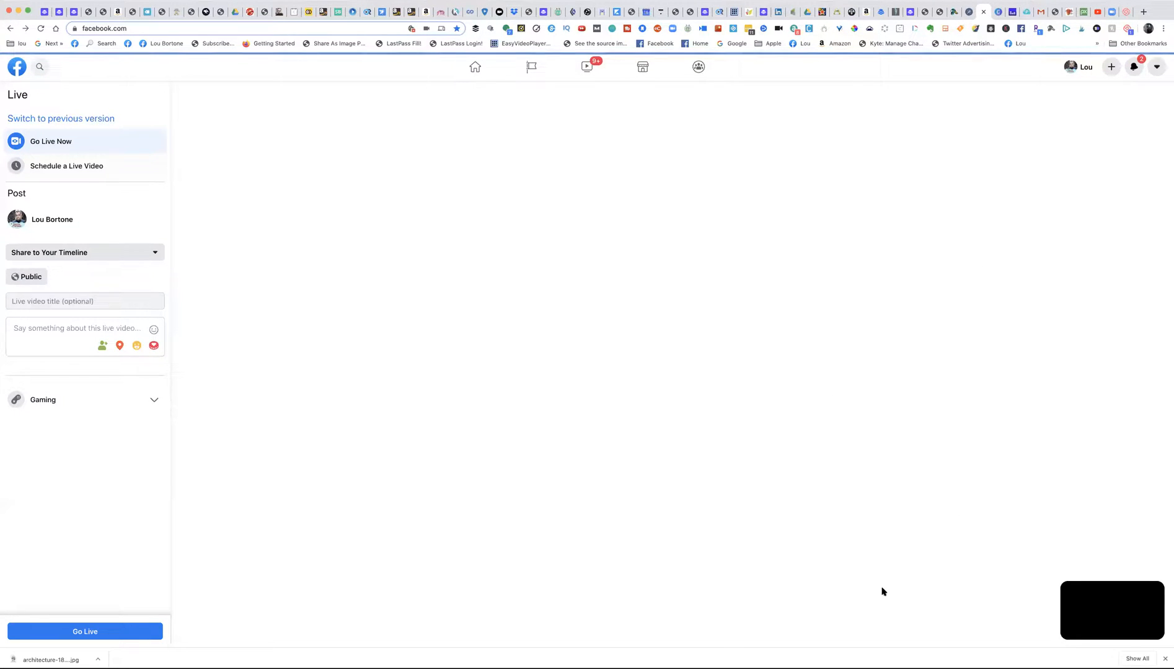
mouse_move(867, 538)
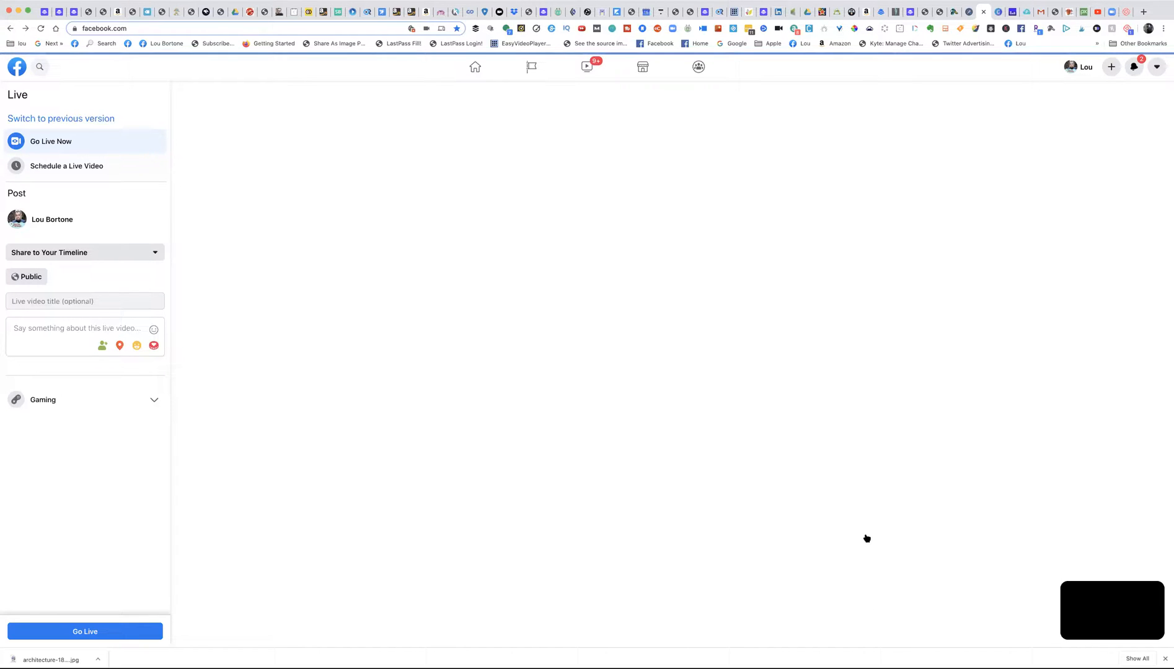